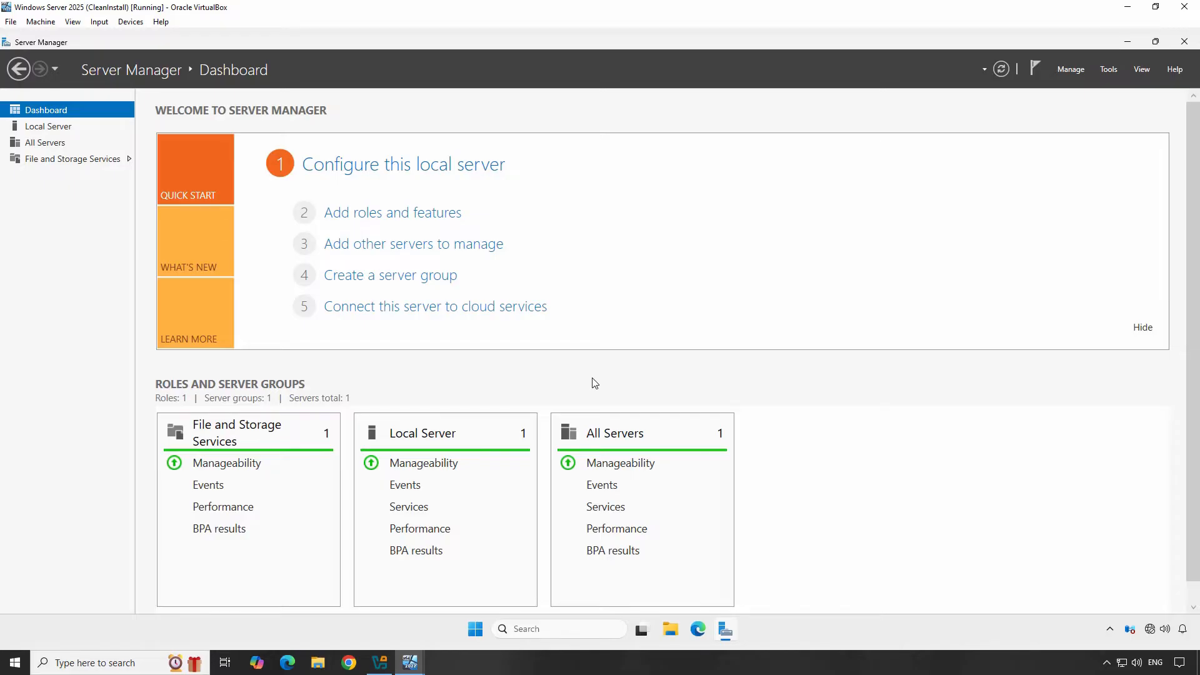
# Go to the Local Server page listing SERVER1's properties in WORKGROUP.
pyautogui.click(475, 629)
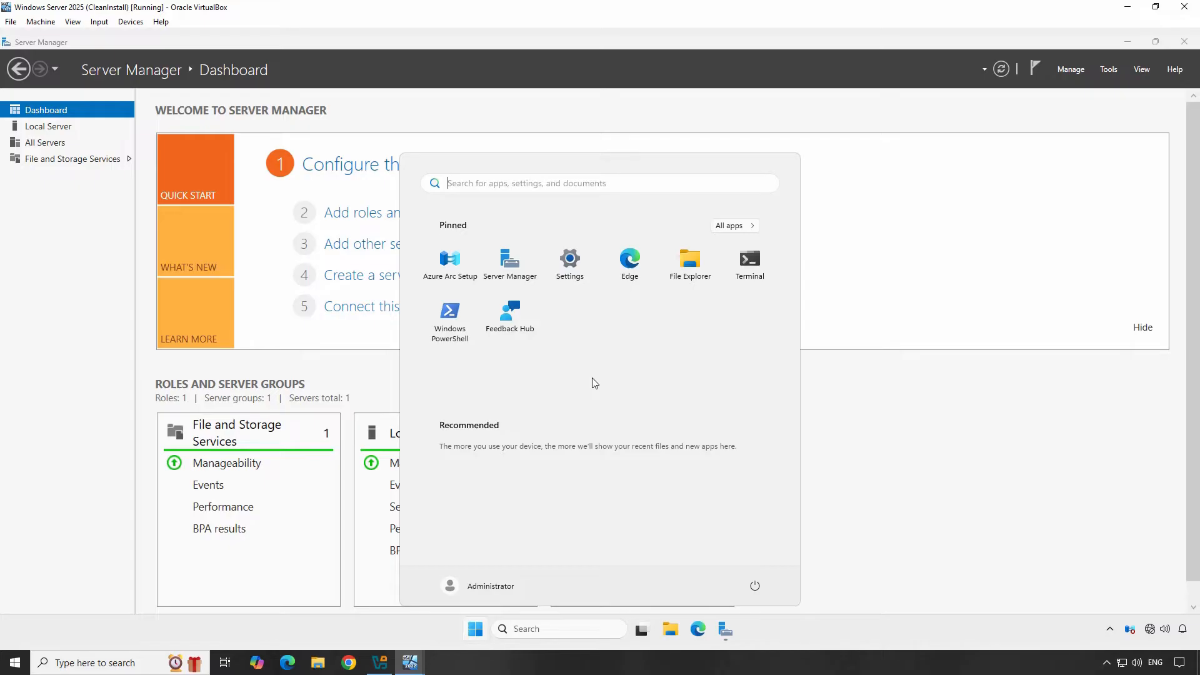
pyautogui.moveTo(935, 415)
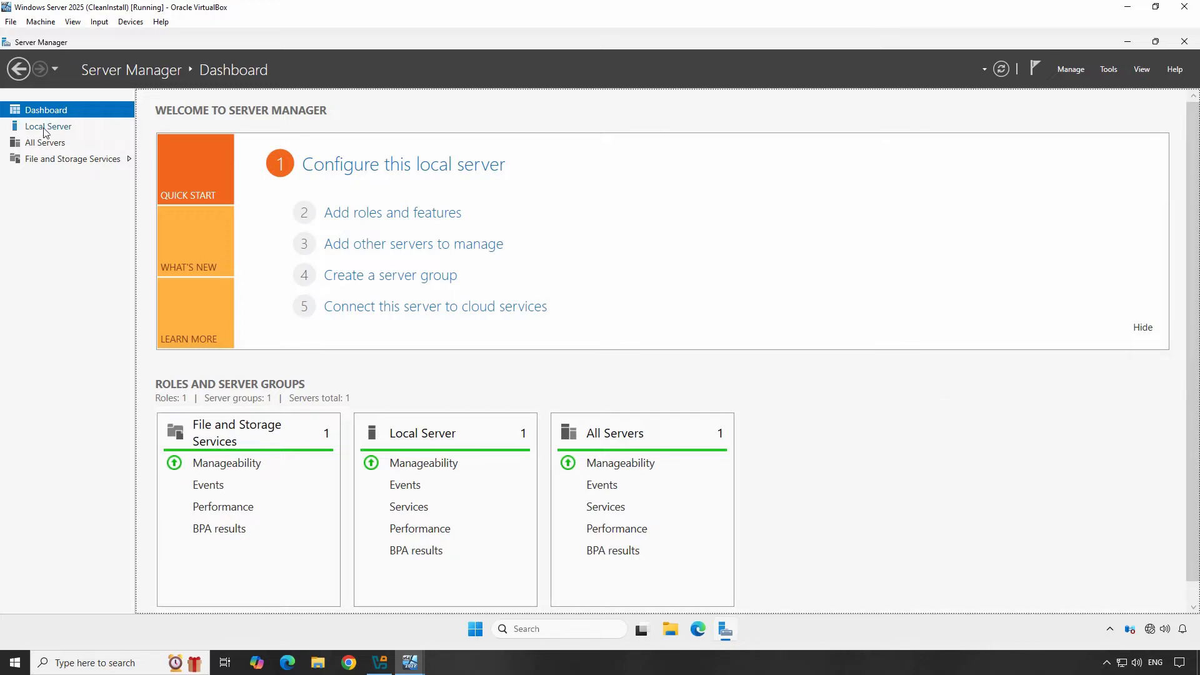
pyautogui.click(49, 126)
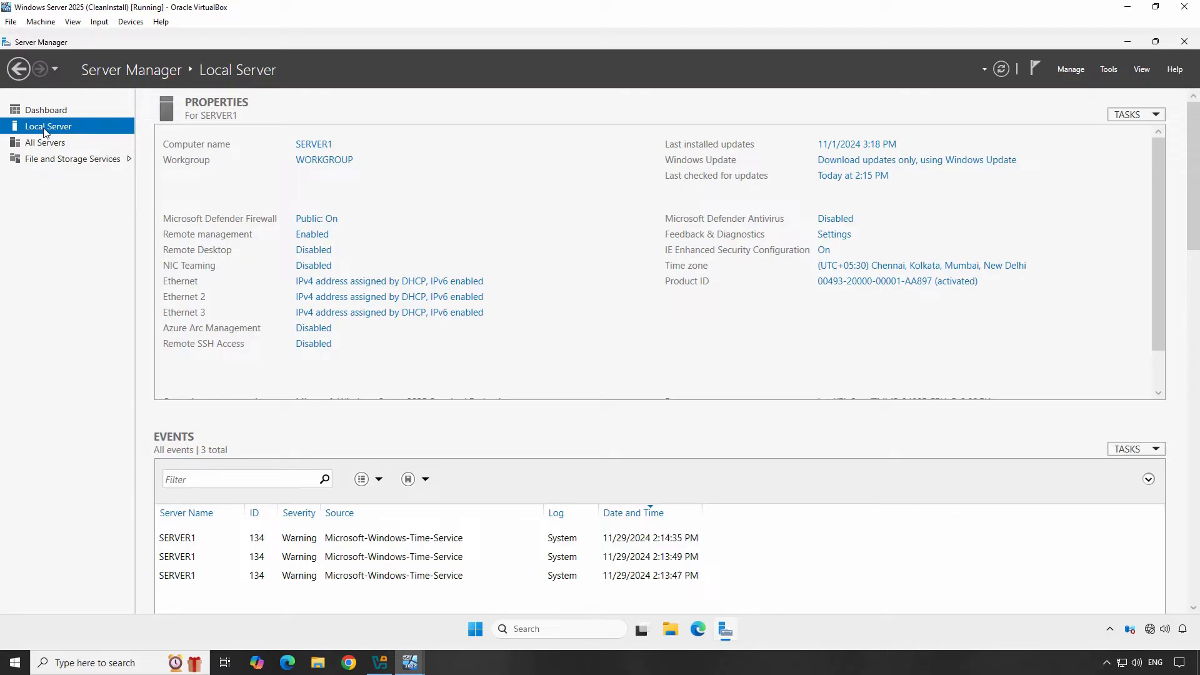
pyautogui.moveTo(193, 273)
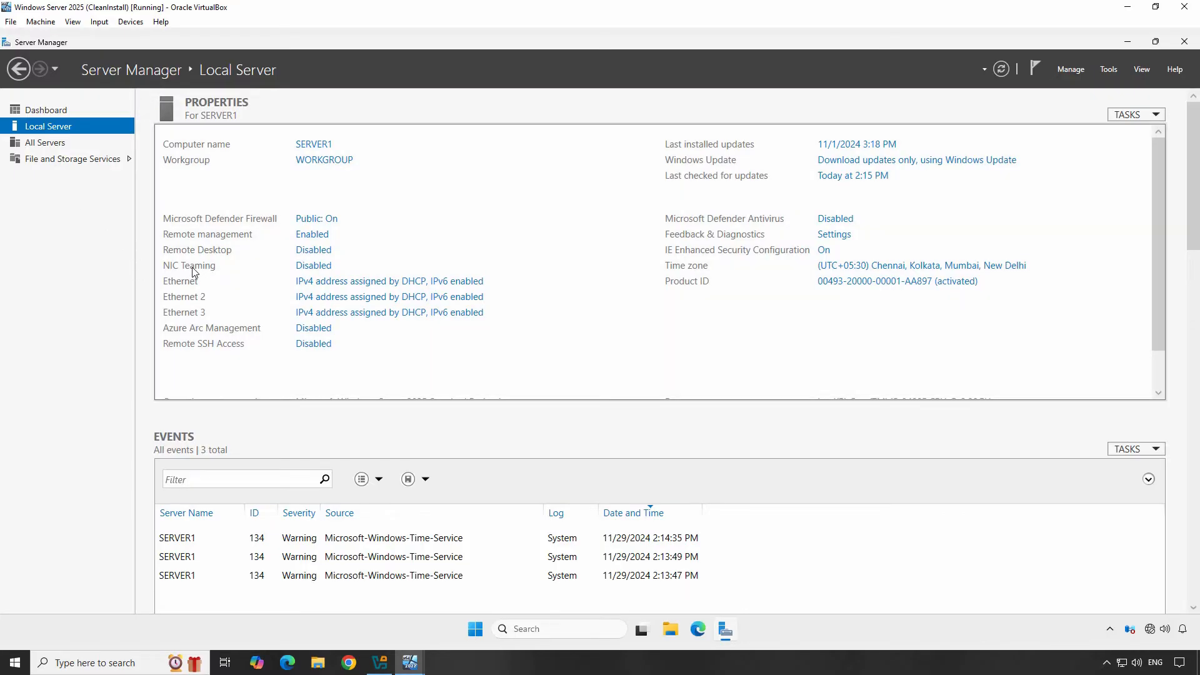
pyautogui.moveTo(313, 265)
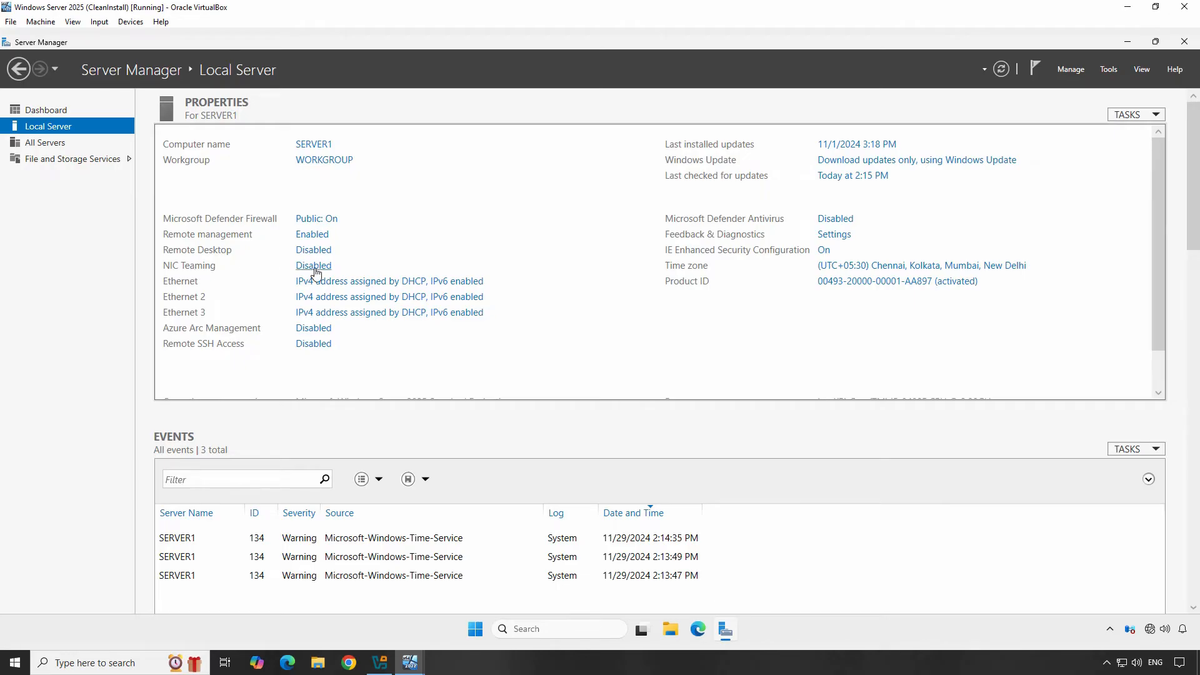
# From NIC Teaming's Tasks, begin a New Team with Ethernet, Ethernet 2 and Ethernet 3 as members.
pyautogui.click(312, 265)
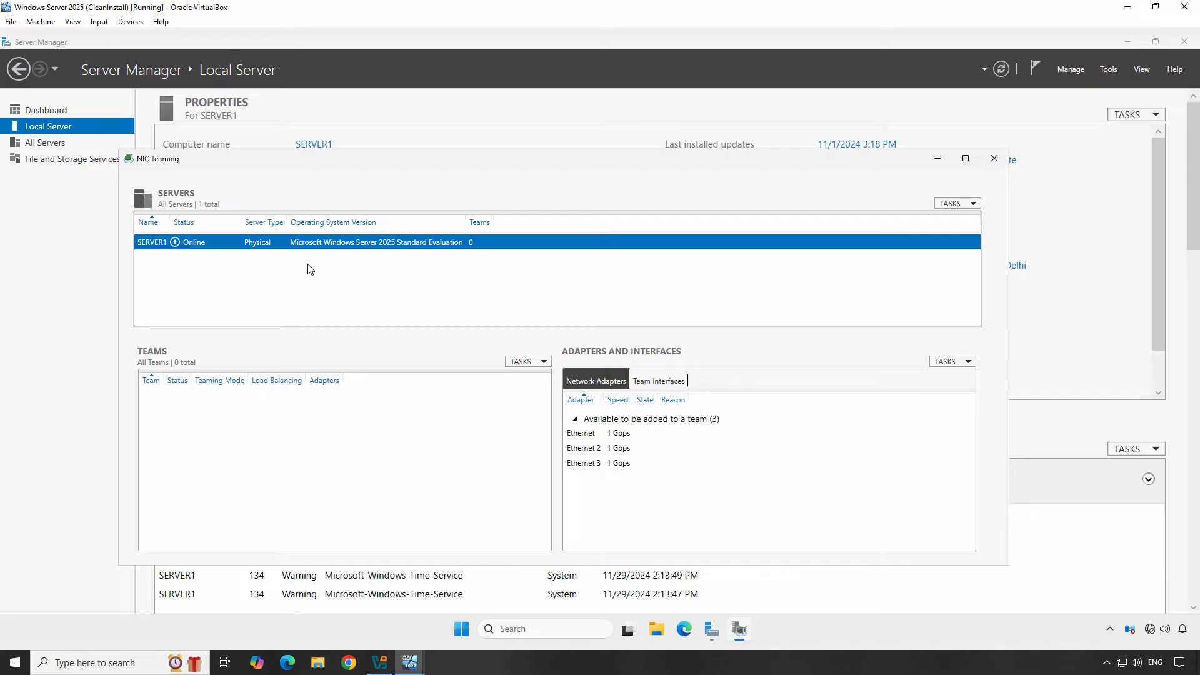
pyautogui.click(527, 360)
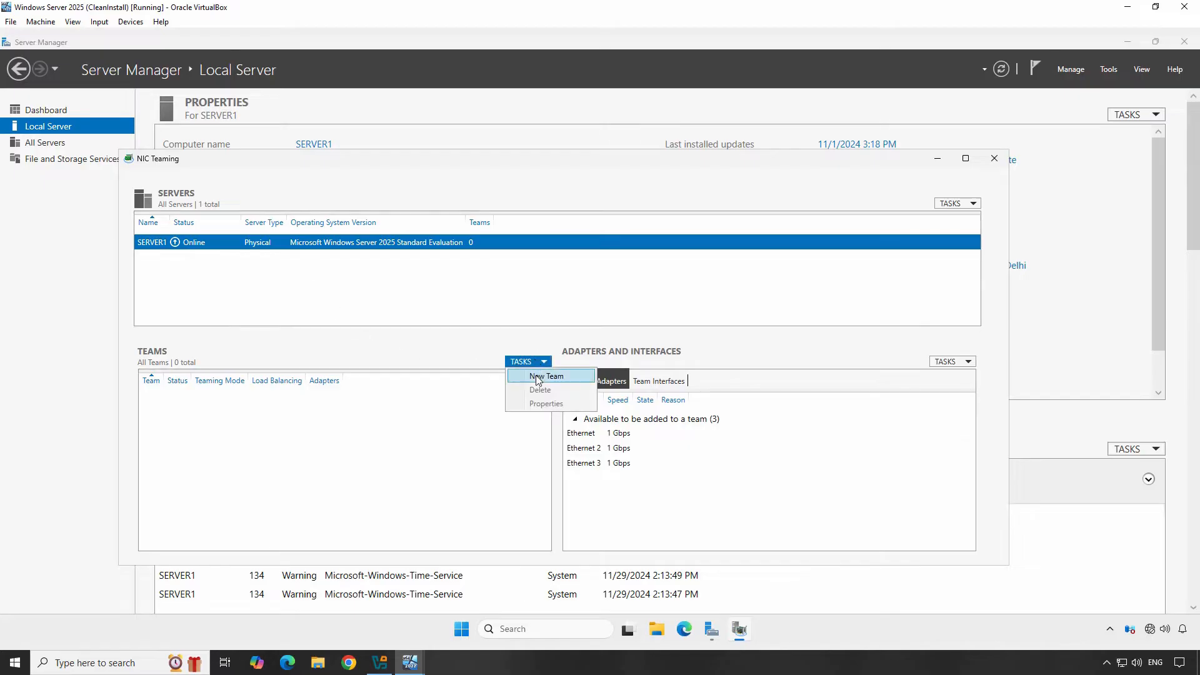
pyautogui.click(546, 377)
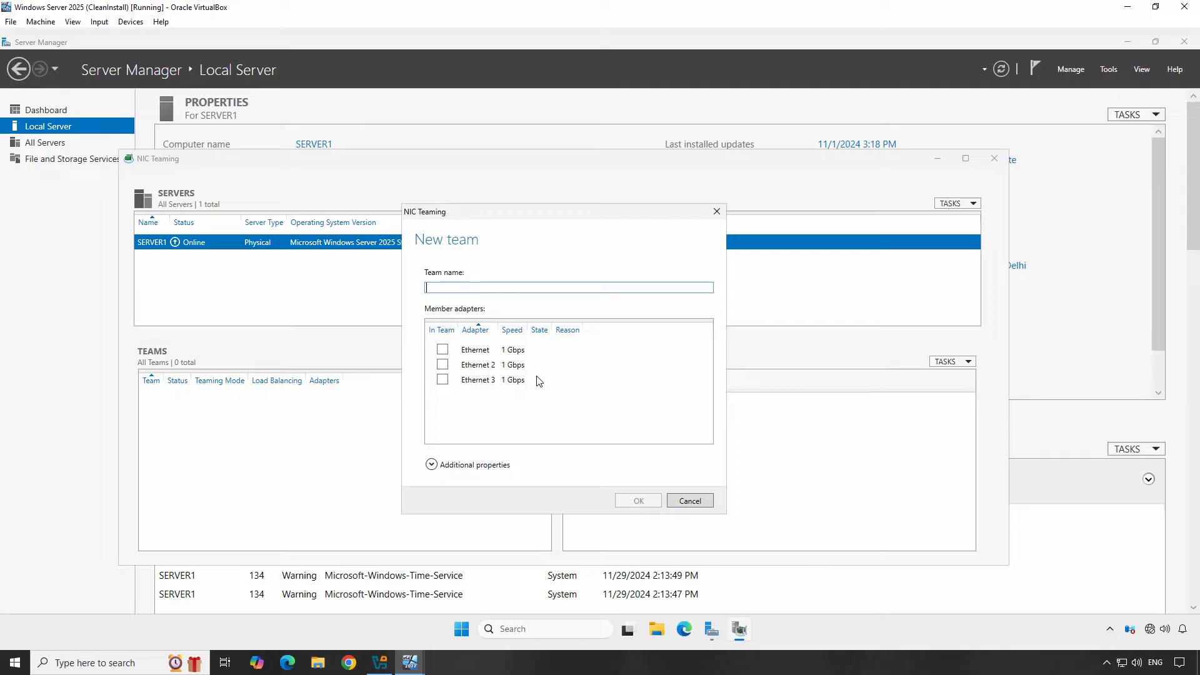
pyautogui.moveTo(450, 358)
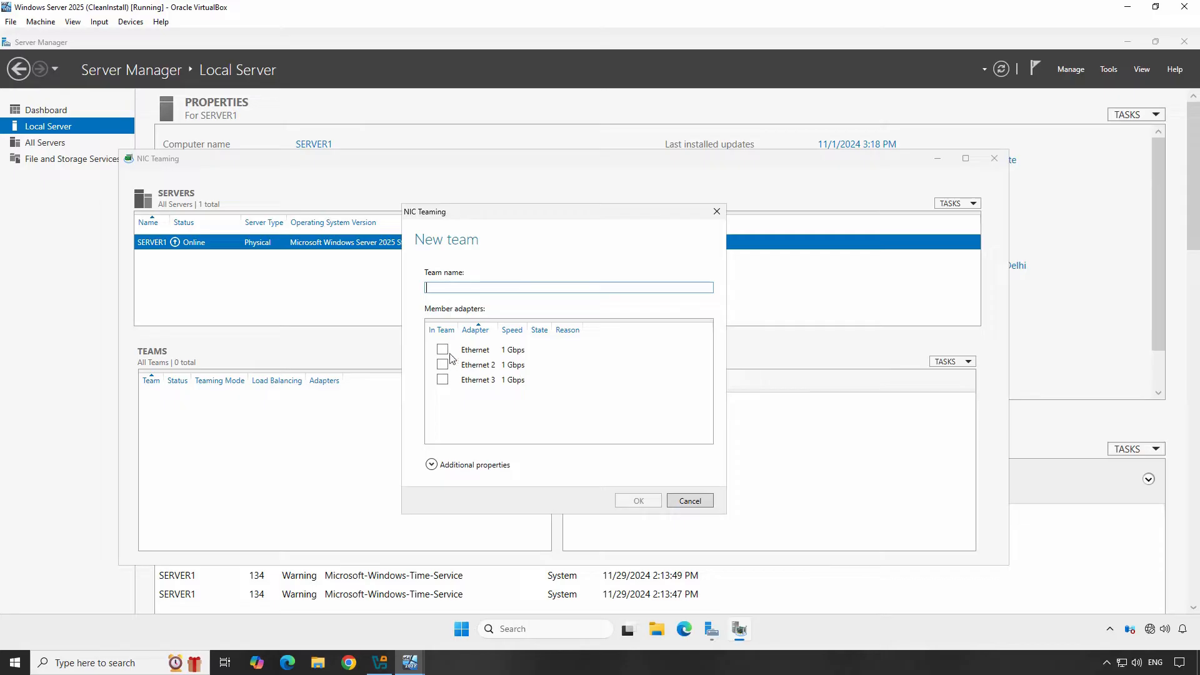
pyautogui.click(443, 380)
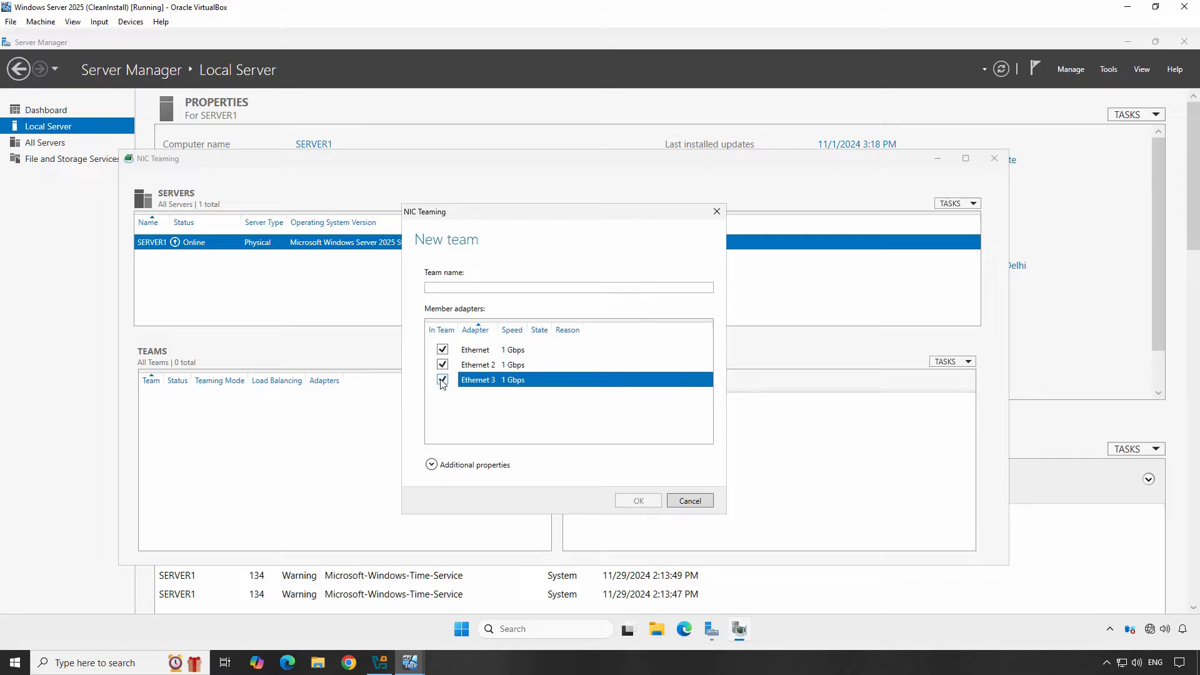
pyautogui.click(442, 380)
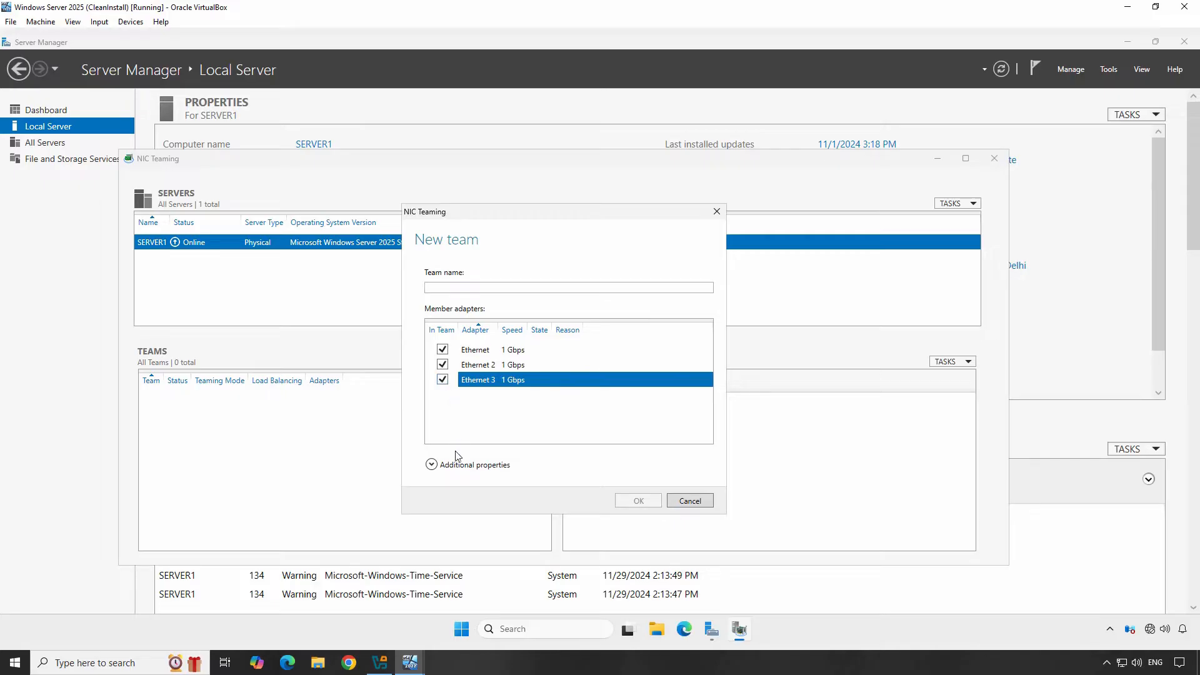
# Under Additional properties, keep Teaming mode Switch Independent and choose Address Hash load balancing.
pyautogui.click(468, 465)
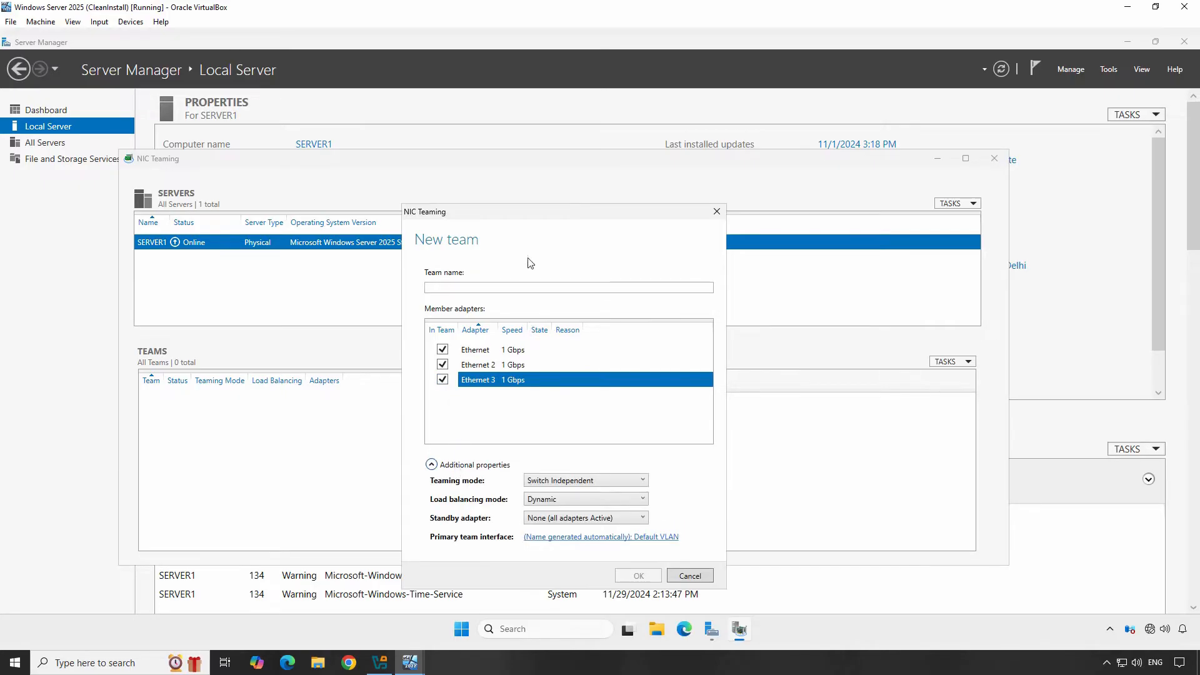
pyautogui.moveTo(536, 212); pyautogui.dragTo(536, 122)
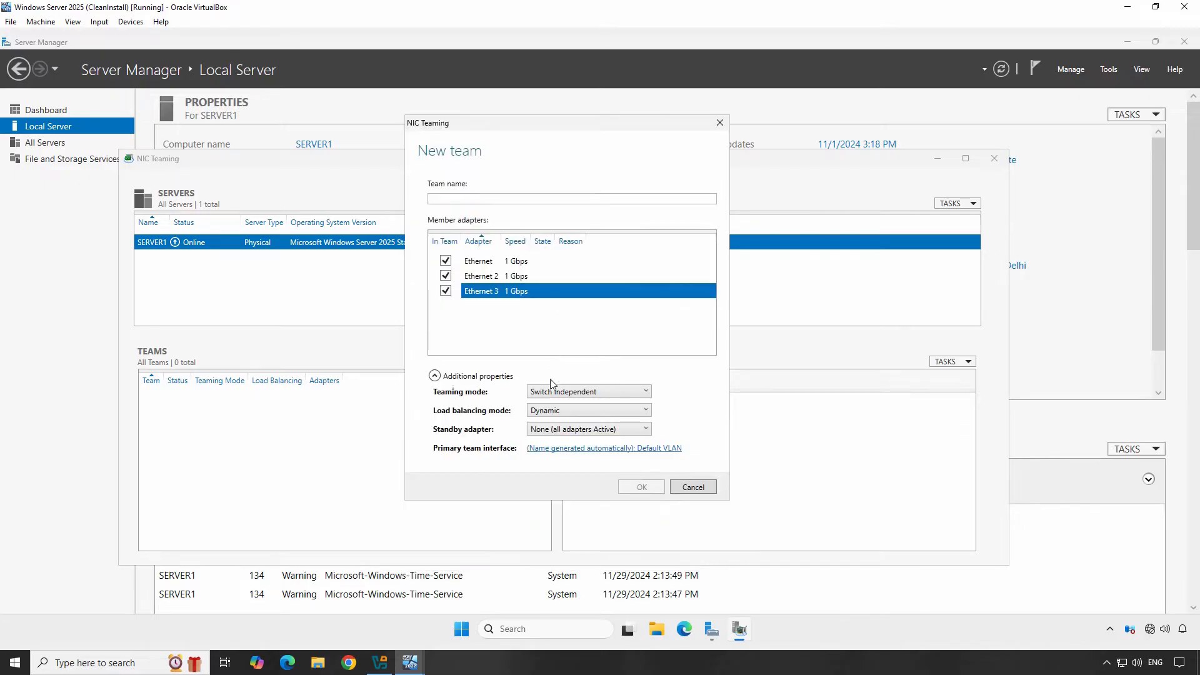
pyautogui.click(645, 392)
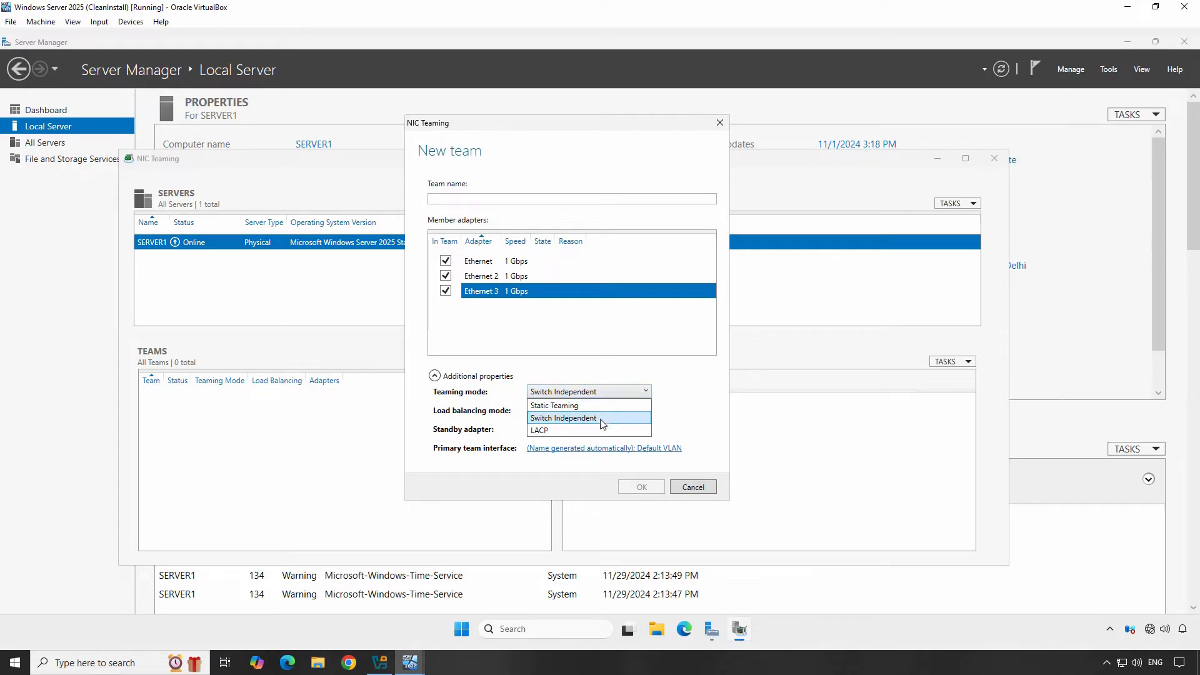
pyautogui.click(563, 418)
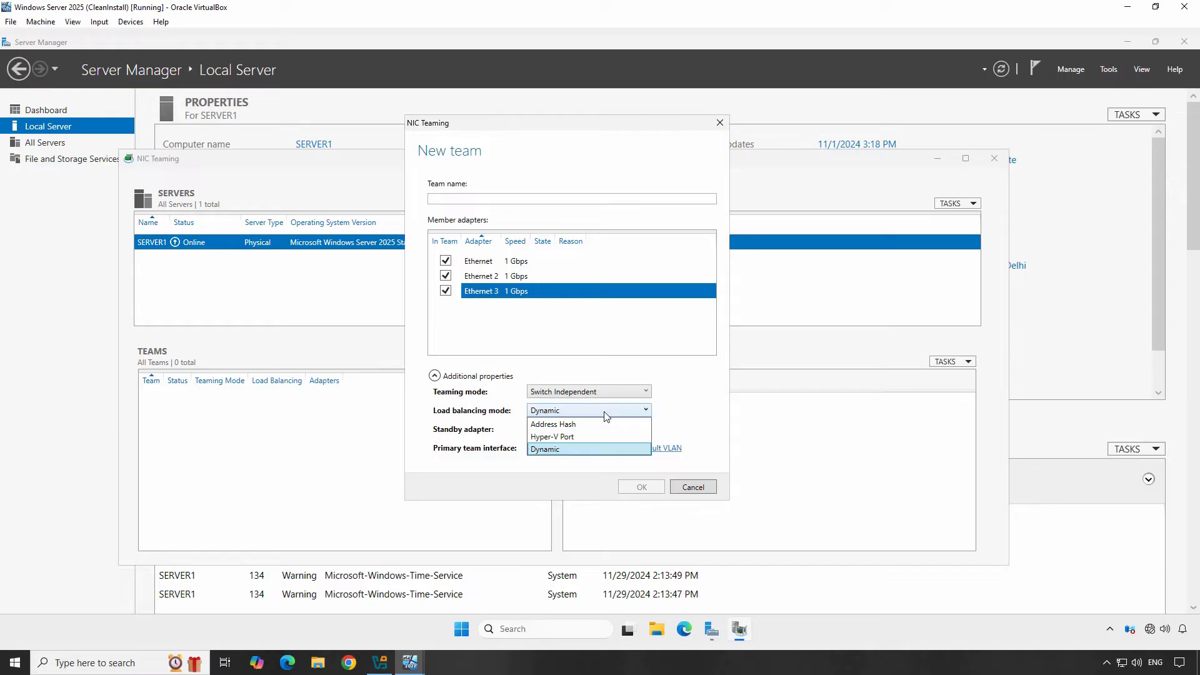
pyautogui.moveTo(588, 428)
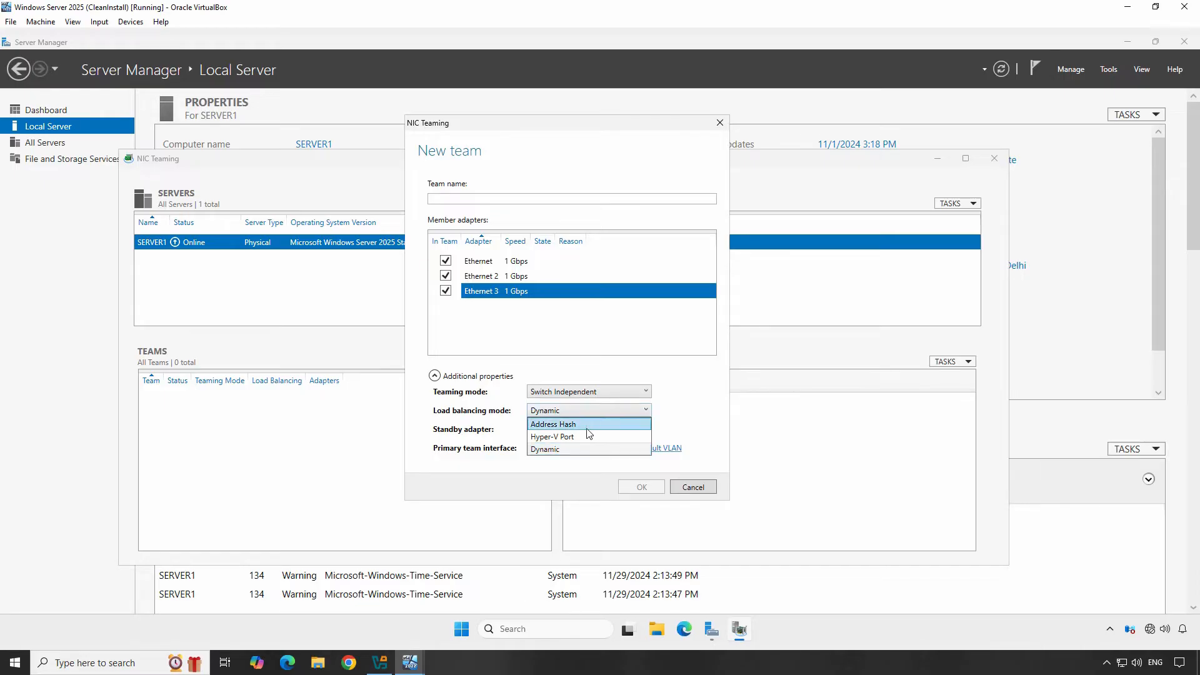
pyautogui.click(553, 424)
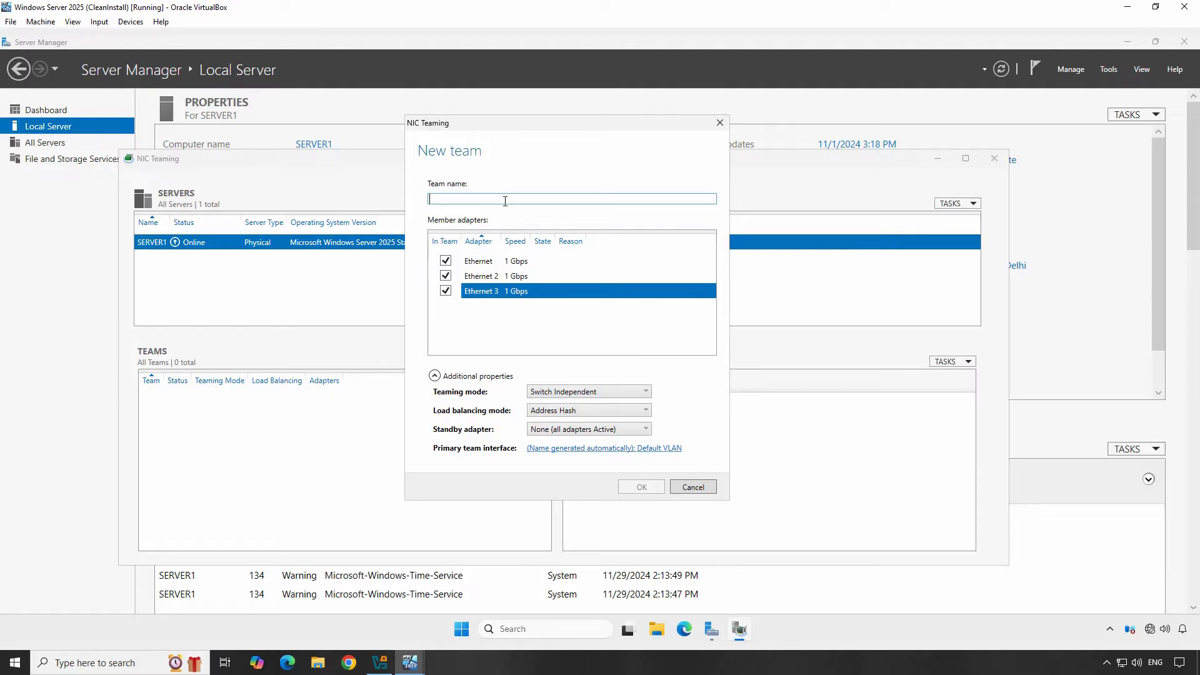
# Name the team PrimaryNICTeam and create it, listed OK with all three adapters active.
pyautogui.write('PrimaryNICTeam')
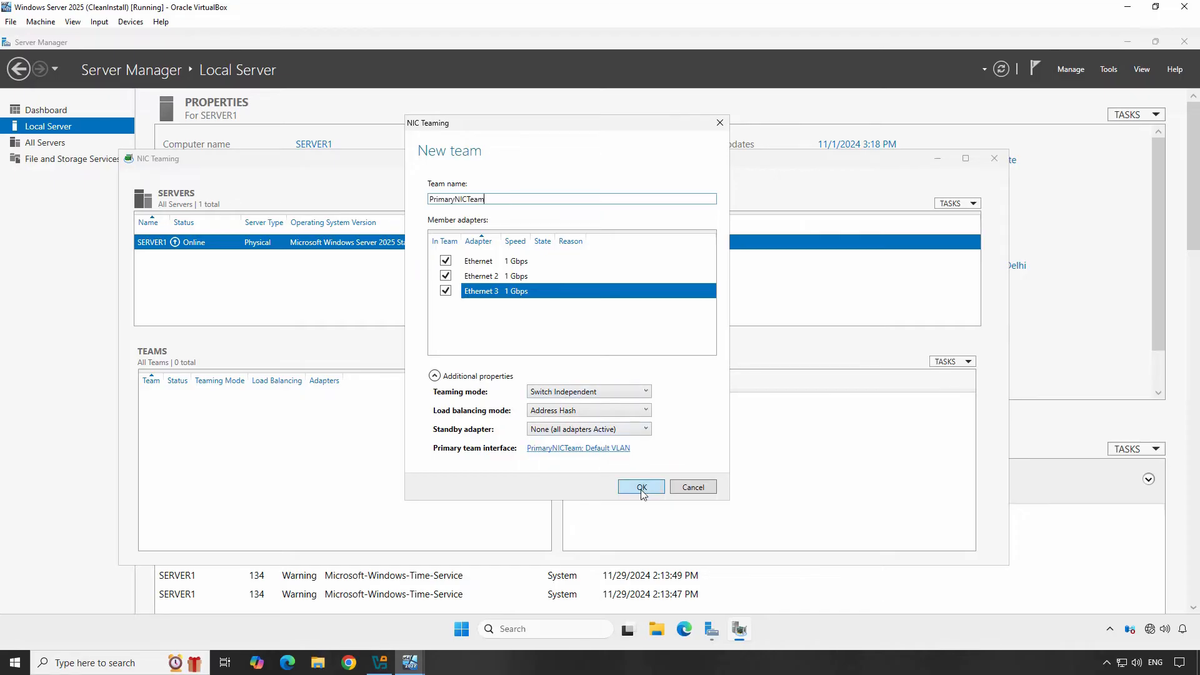
pyautogui.click(641, 486)
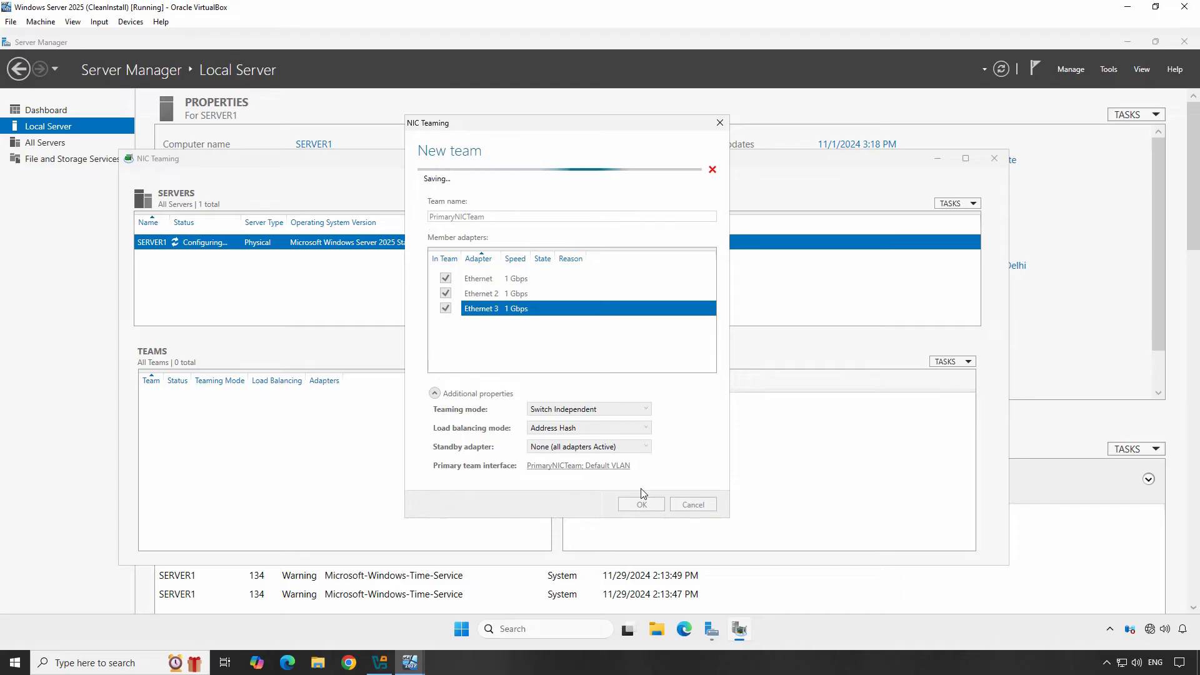
pyautogui.click(642, 504)
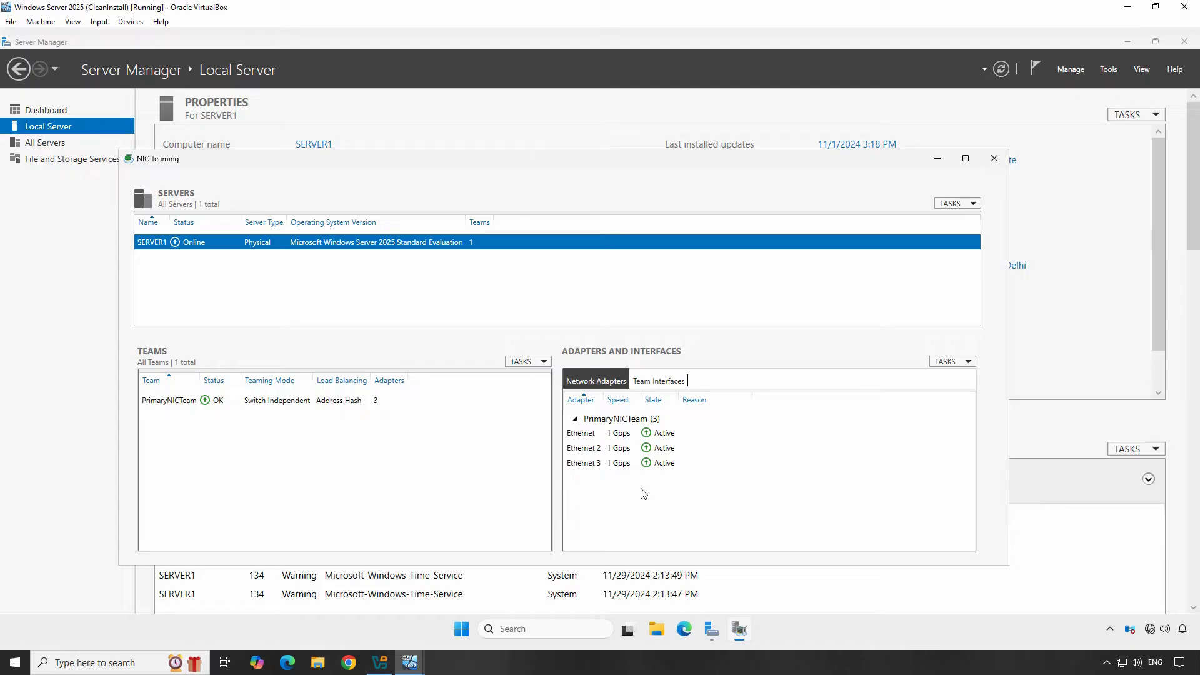
pyautogui.moveTo(564, 467)
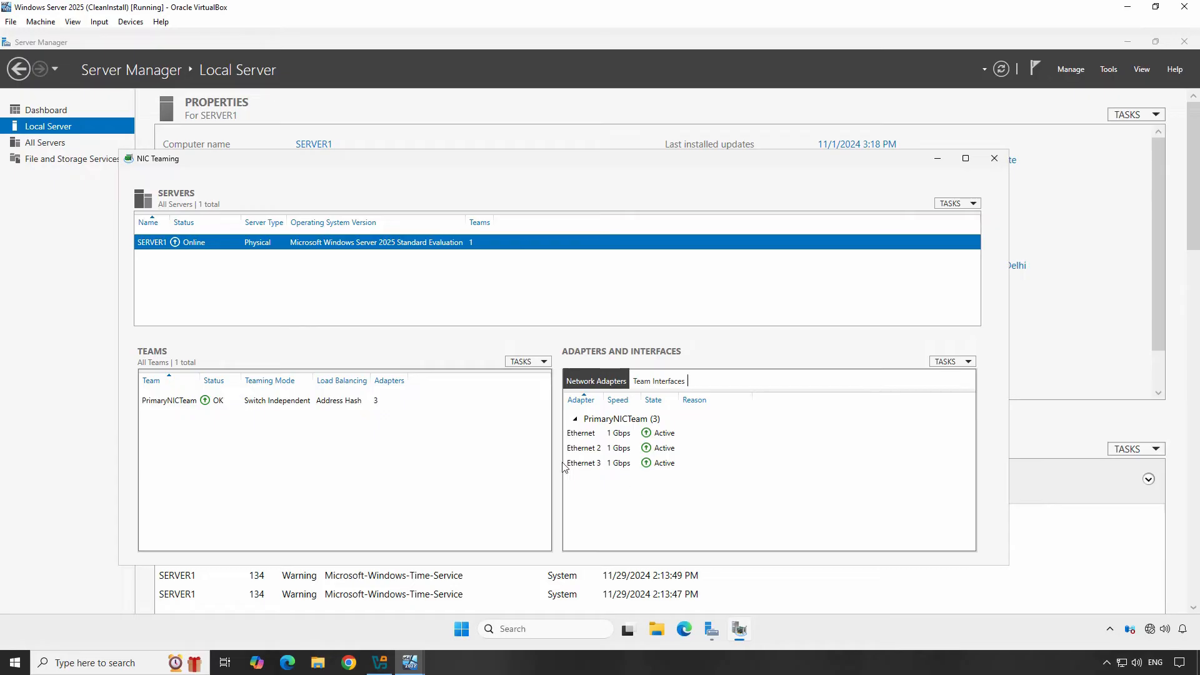
# Return to Local Server and refresh so NIC Teaming shows enabled with PrimaryNICTeam listed.
pyautogui.click(994, 159)
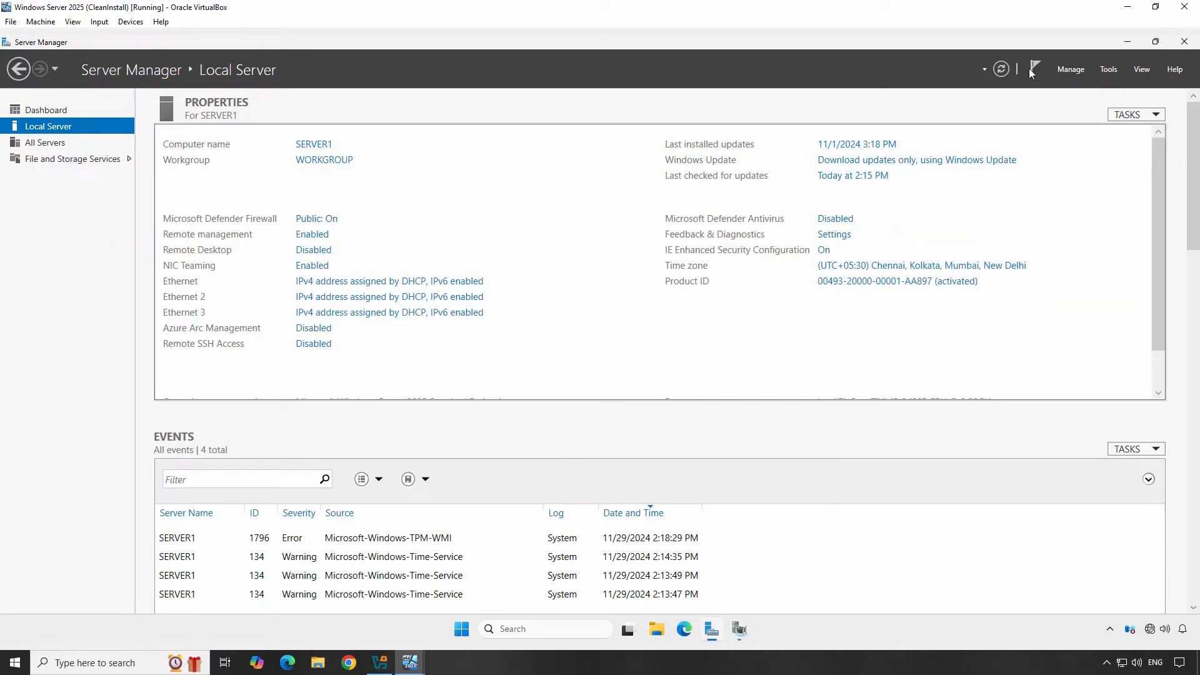
pyautogui.click(1000, 68)
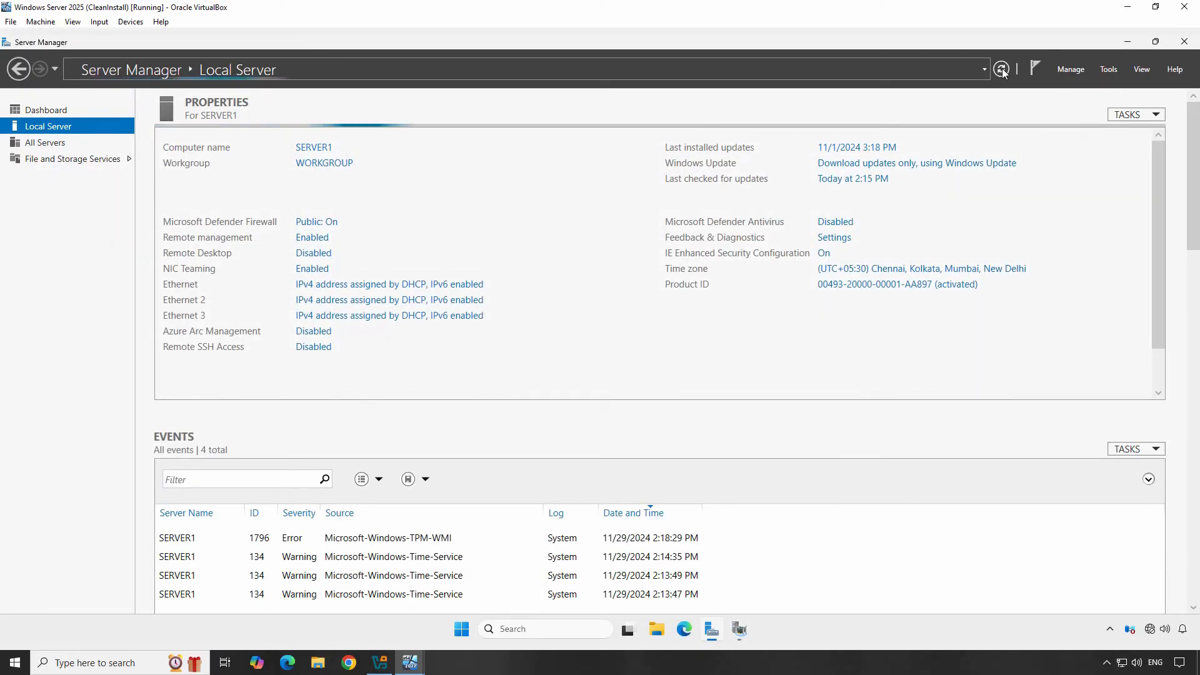
pyautogui.click(1002, 69)
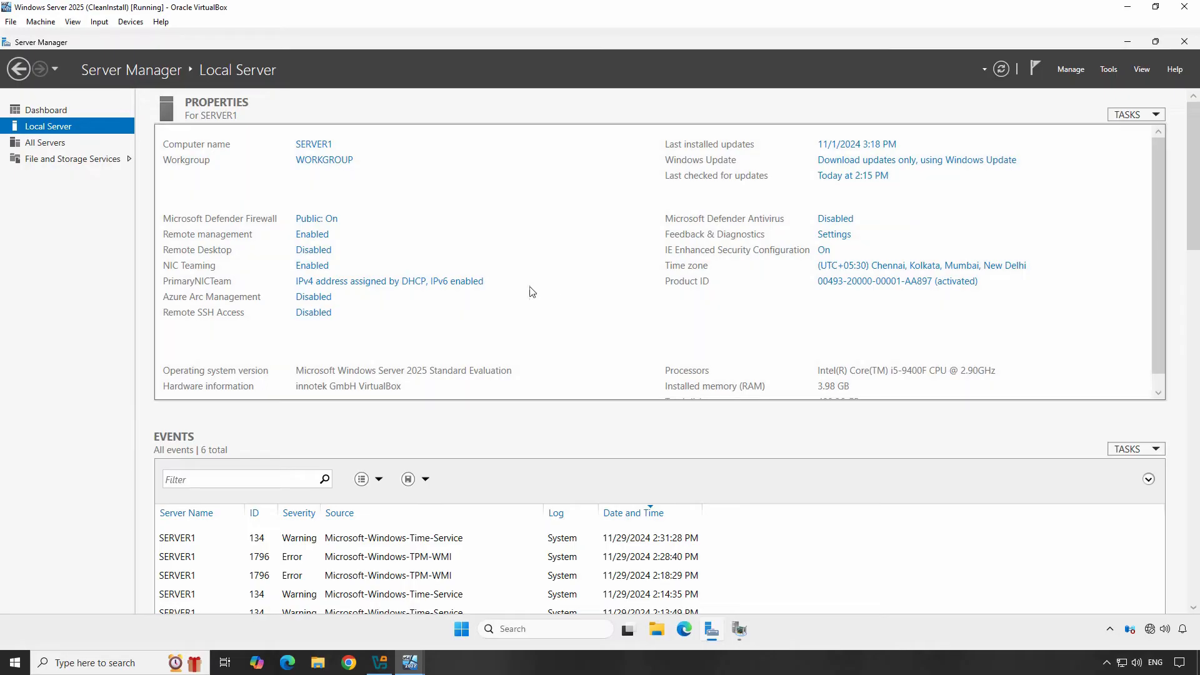
pyautogui.moveTo(396, 285)
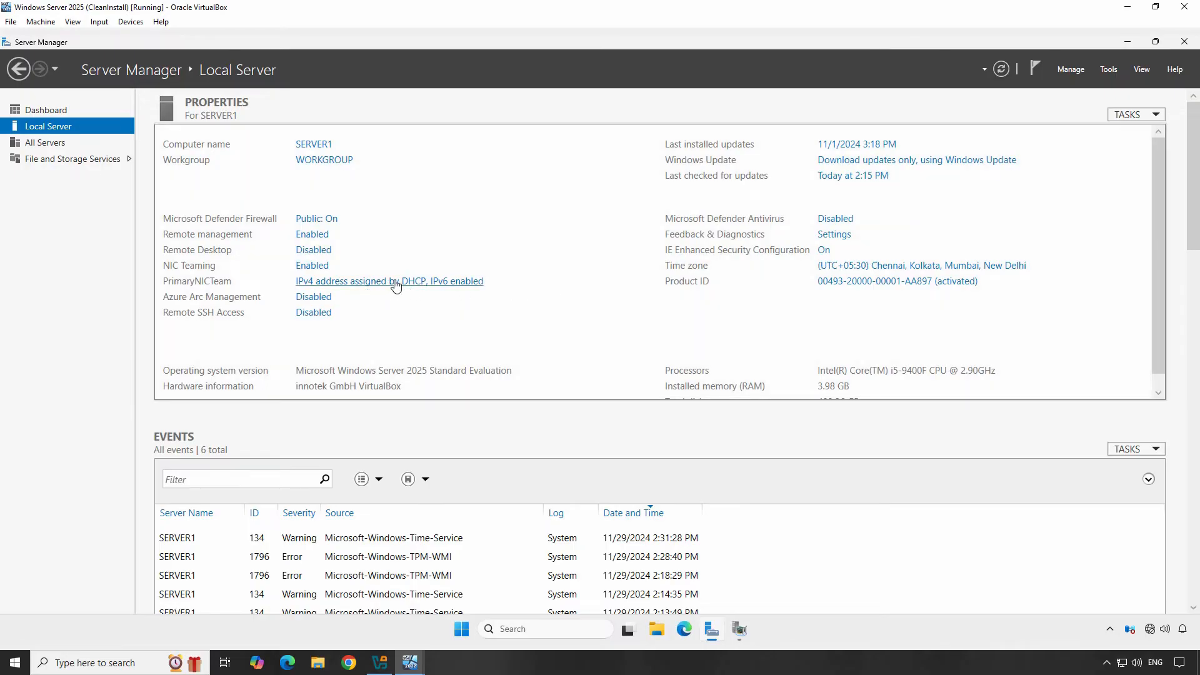
# From Network Connections, bring up the PrimaryNICTeam connection's Properties dialog.
pyautogui.click(388, 281)
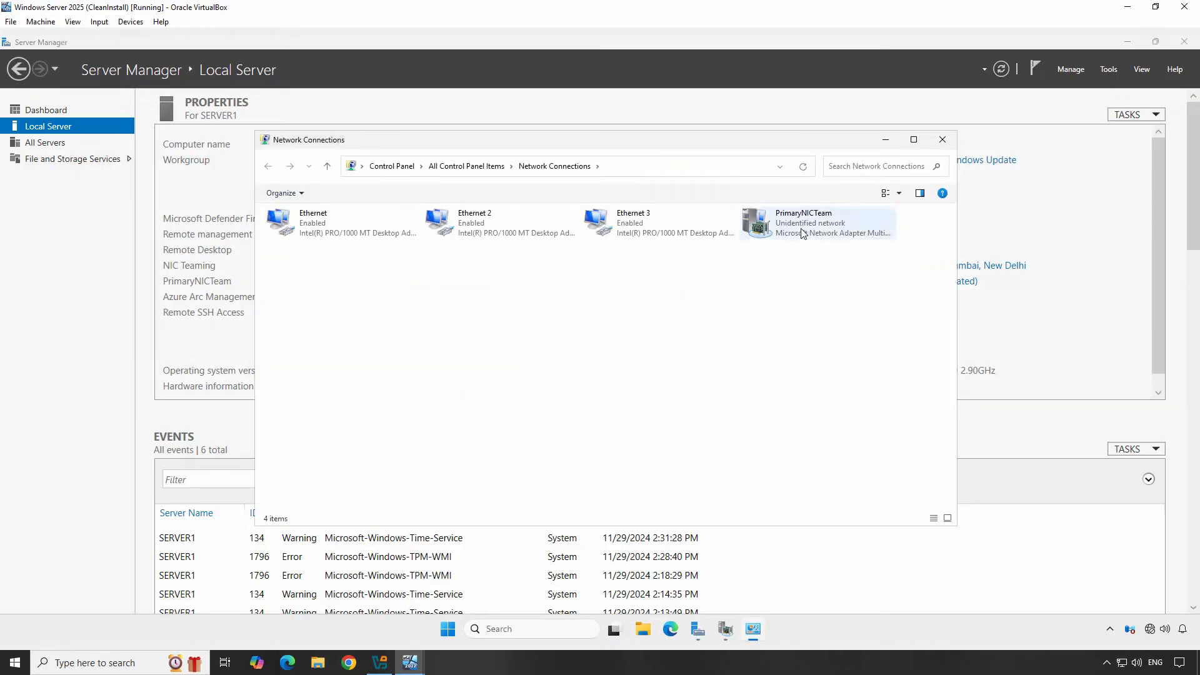
pyautogui.rightClick(804, 226)
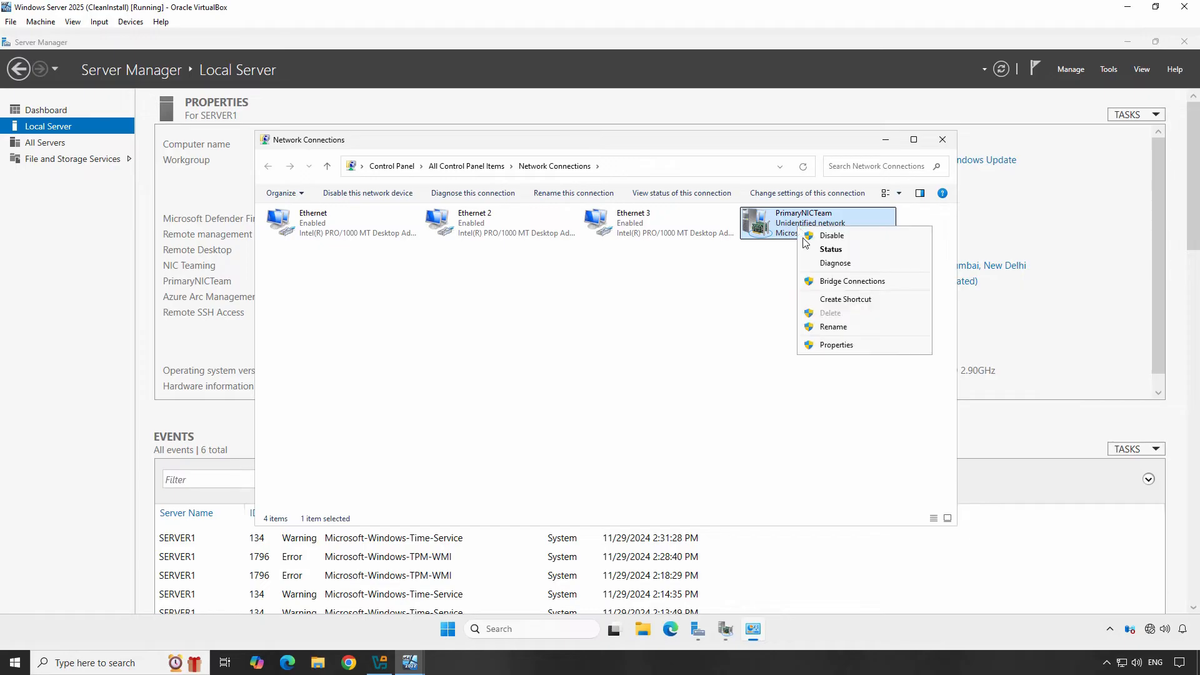
pyautogui.click(837, 345)
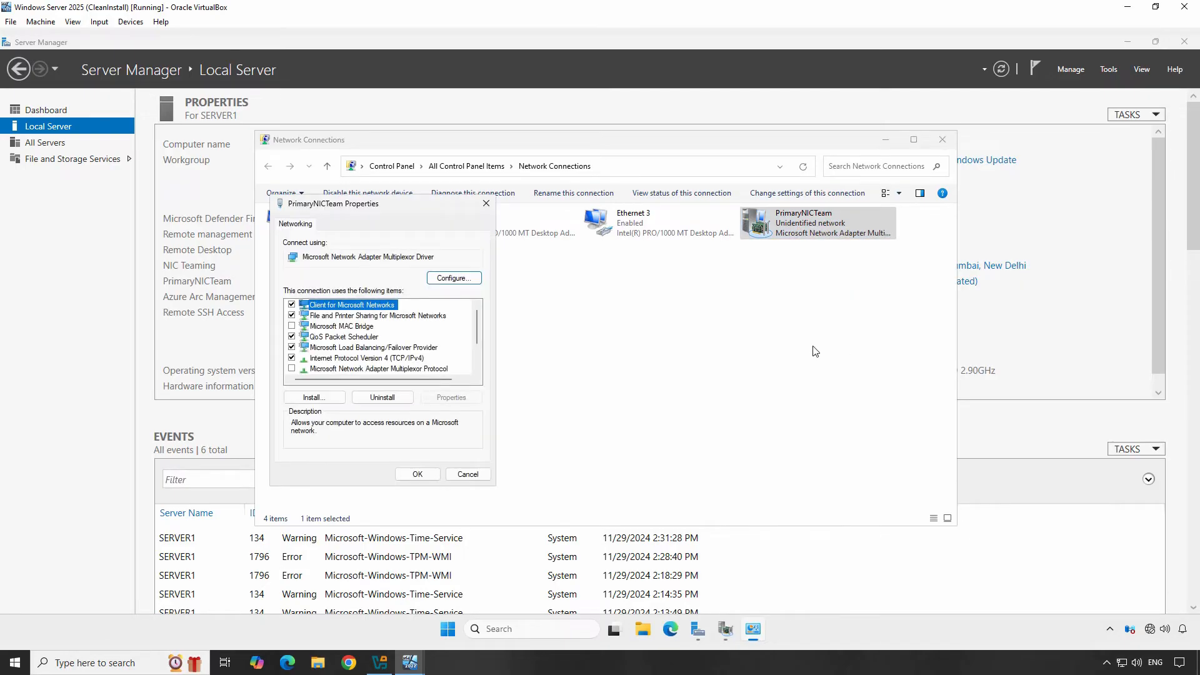
# In IPv4 Properties, assign static address 192.168.25.25 with subnet mask 255.255.255.0.
pyautogui.click(367, 359)
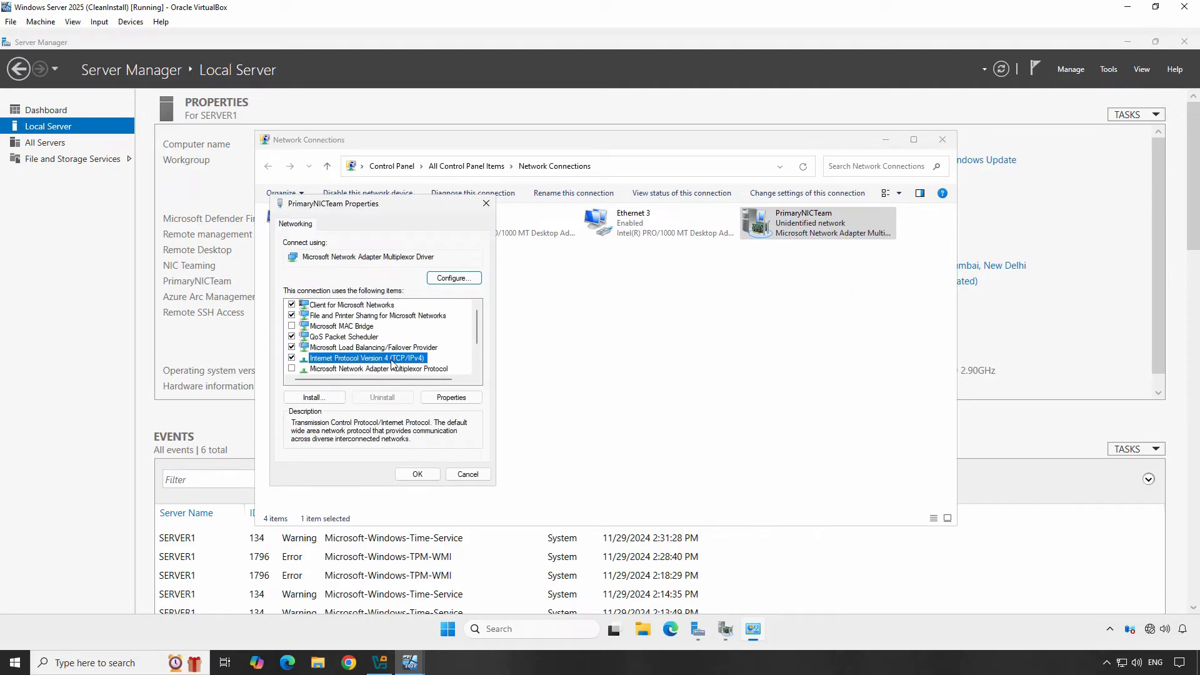
pyautogui.click(451, 397)
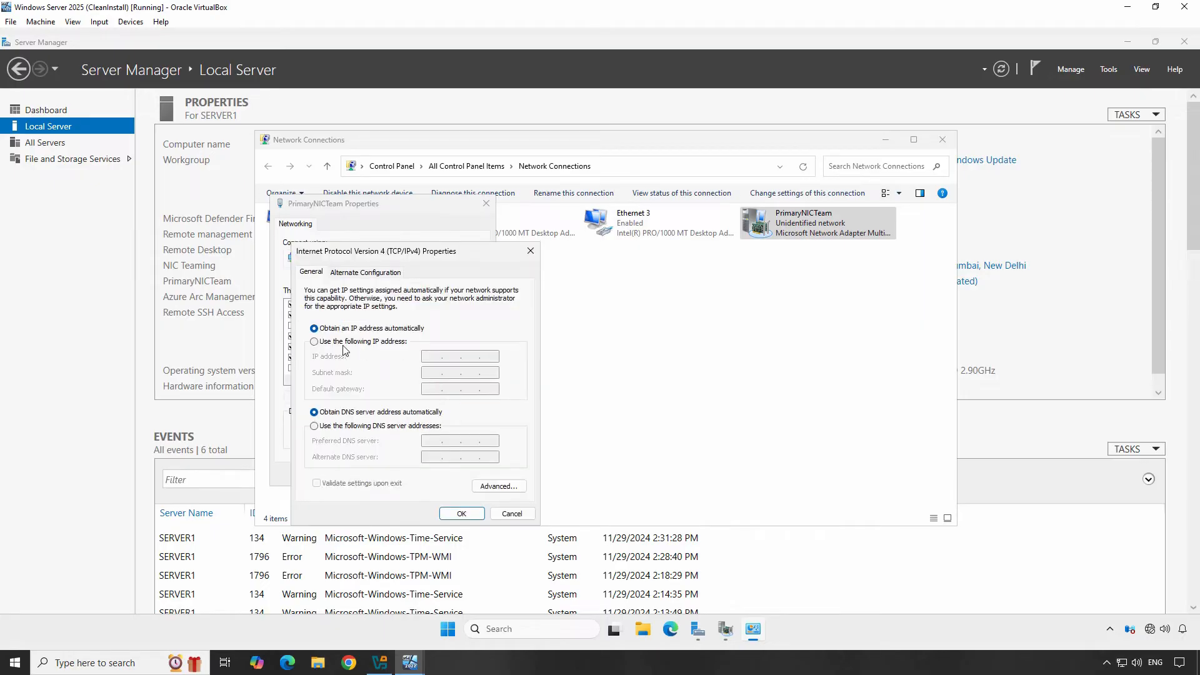
pyautogui.click(313, 342)
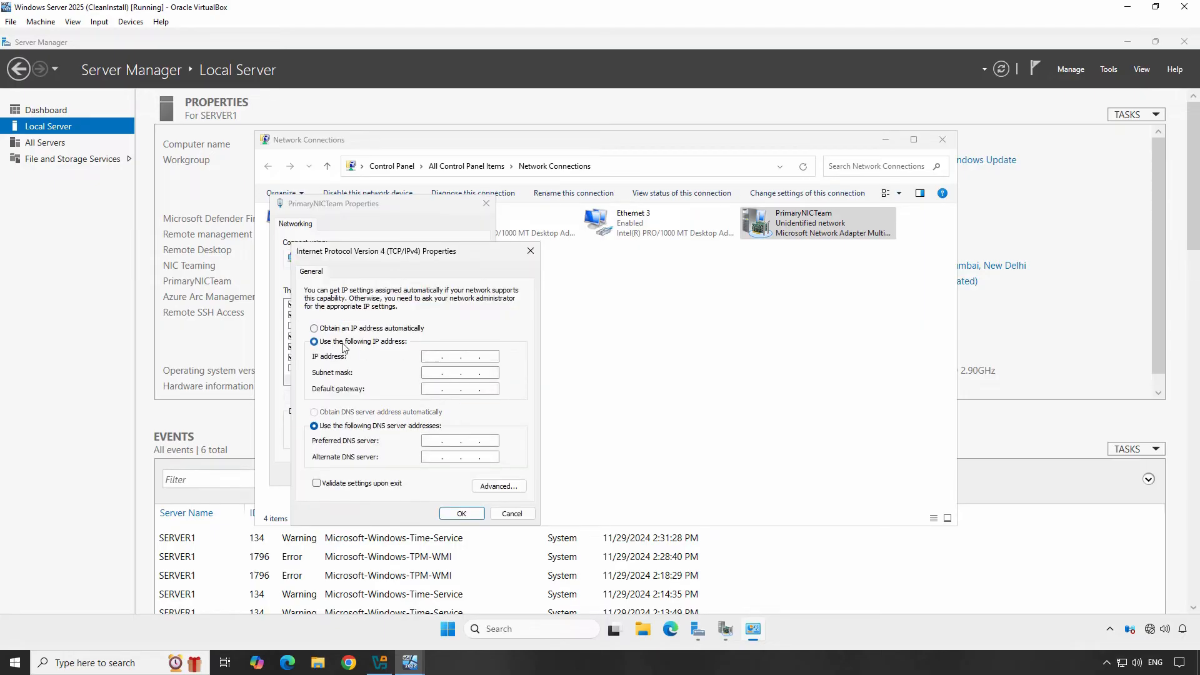
pyautogui.click(459, 356)
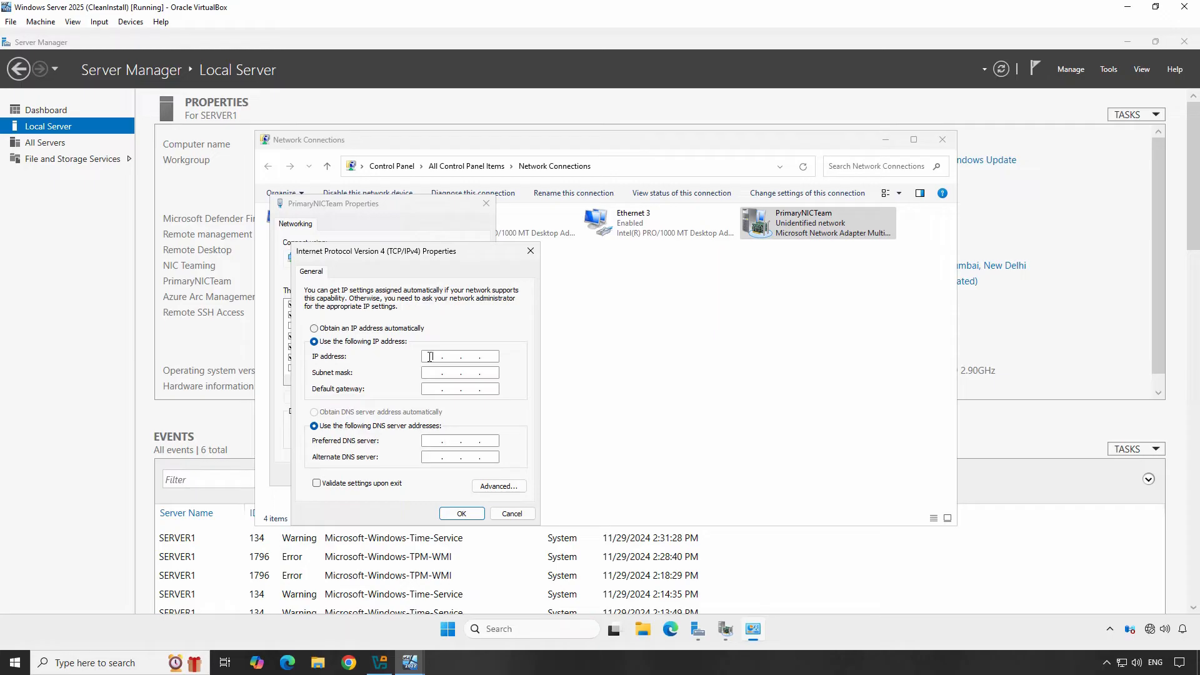
pyautogui.write('192.16')
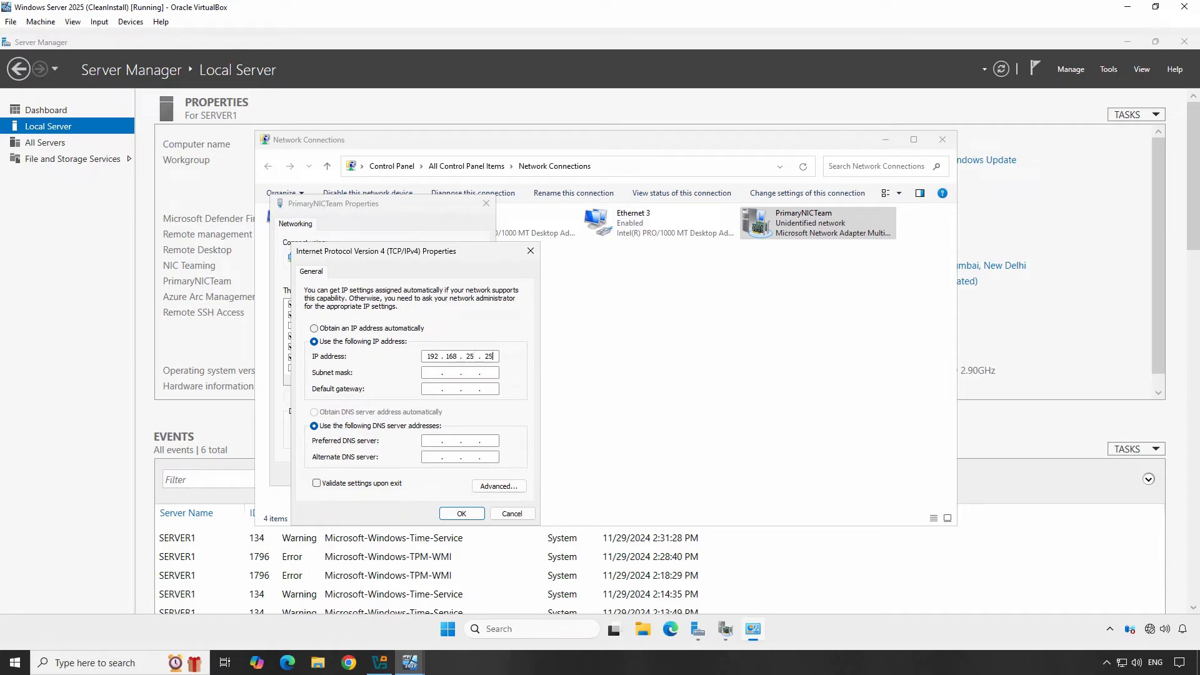
pyautogui.click(459, 373)
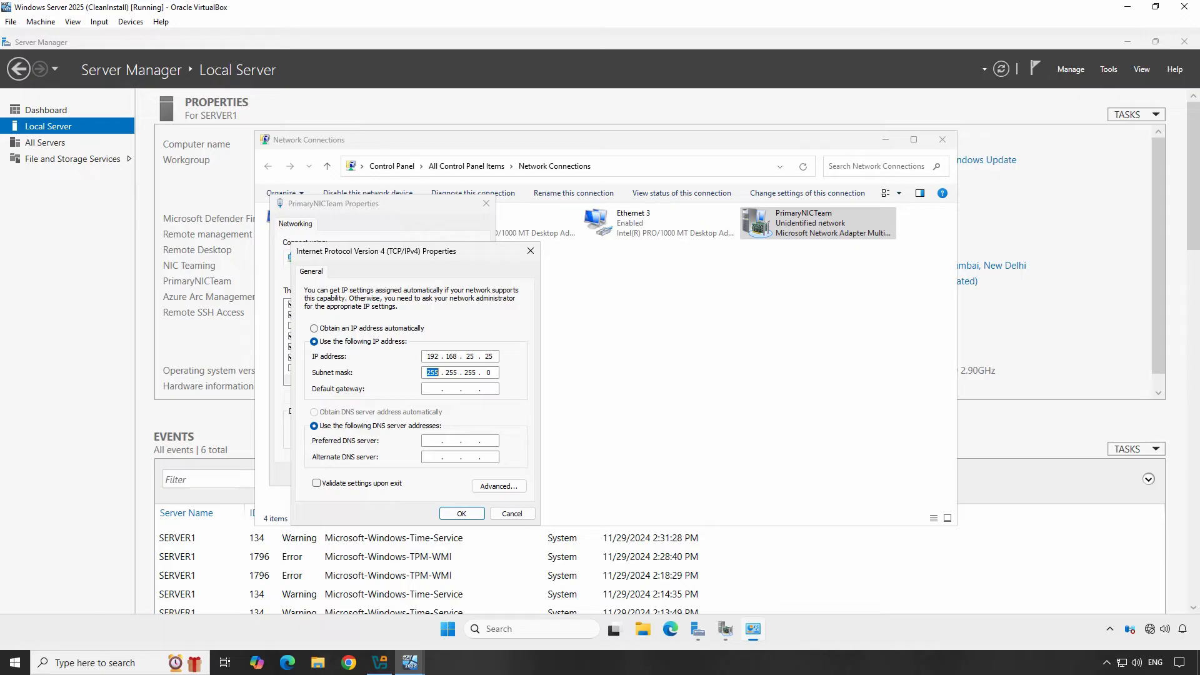
# Set gateway 192.168.25.1, DNS 192.168.25.1 and alternate DNS 8.8.8.8, and confirm.
pyautogui.click(459, 388)
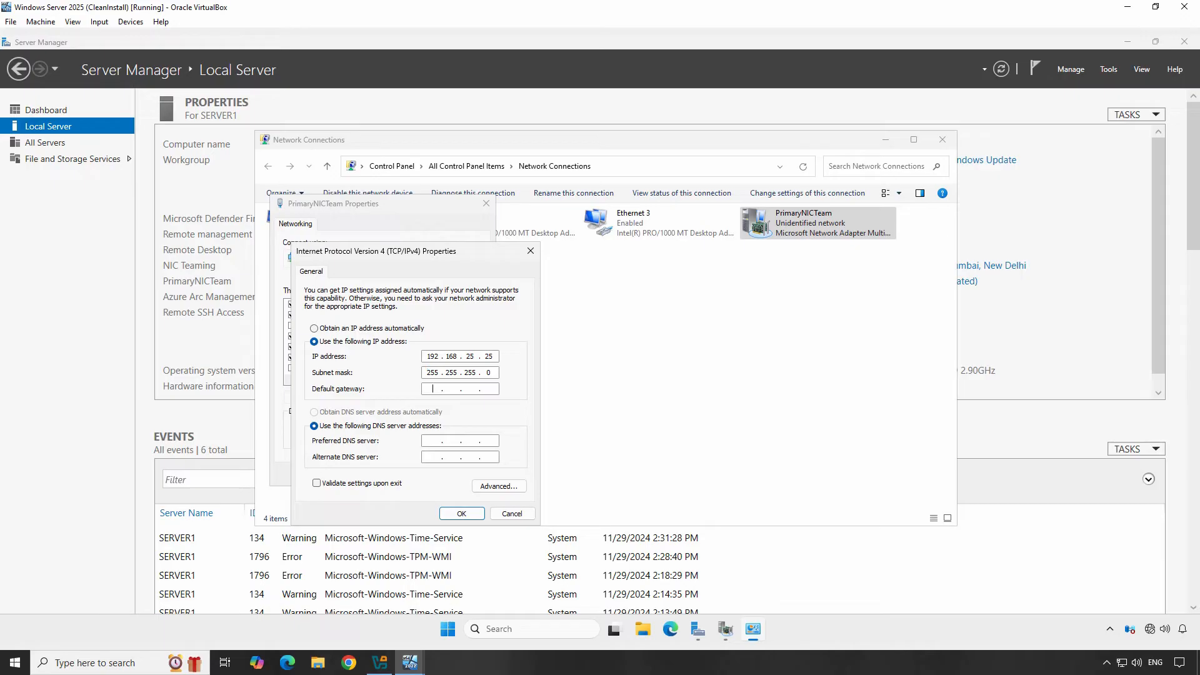
pyautogui.write('192.168')
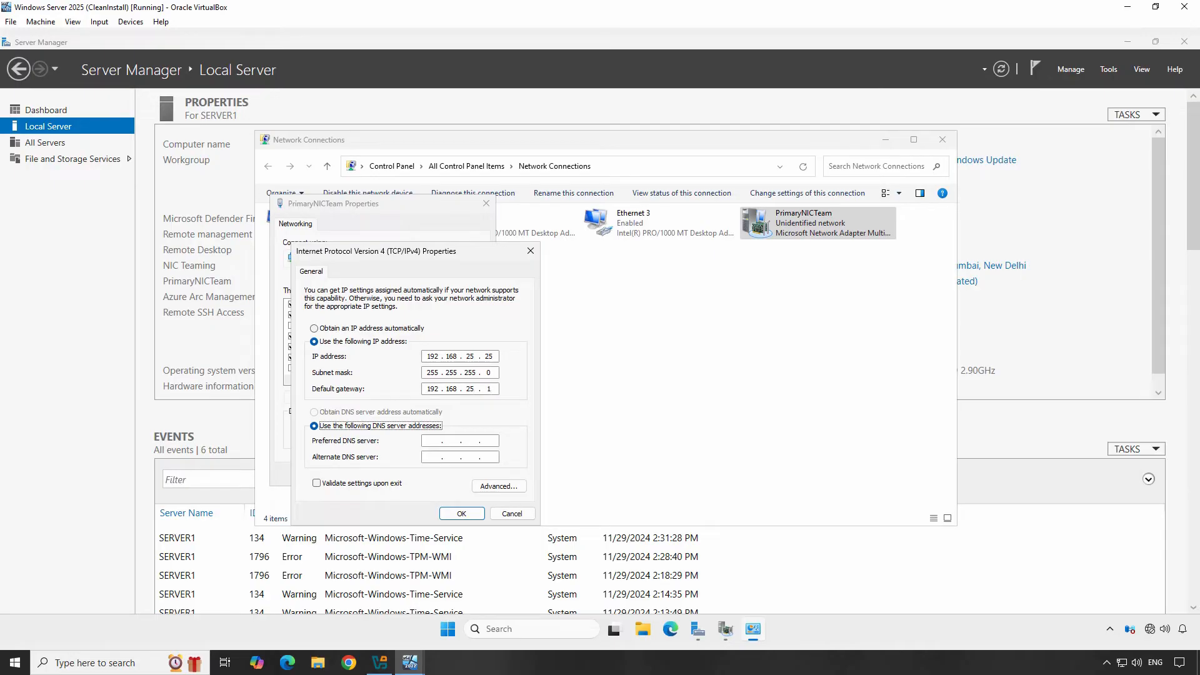
pyautogui.write('1 . . .')
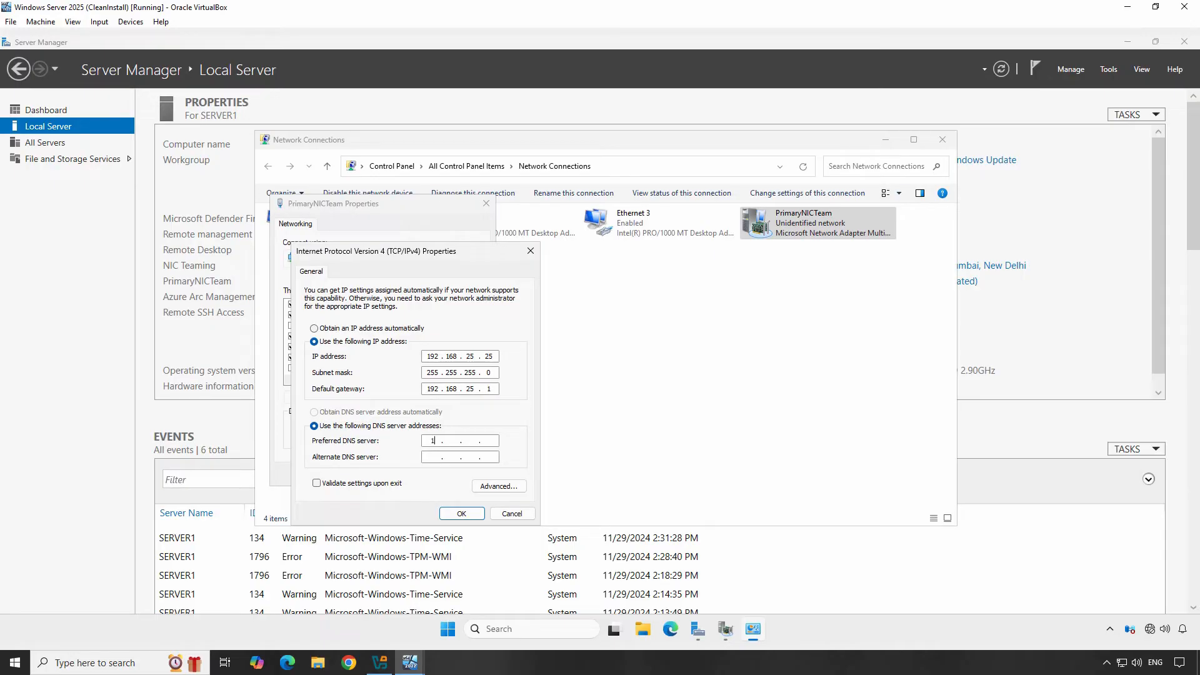
pyautogui.write('192.168.2')
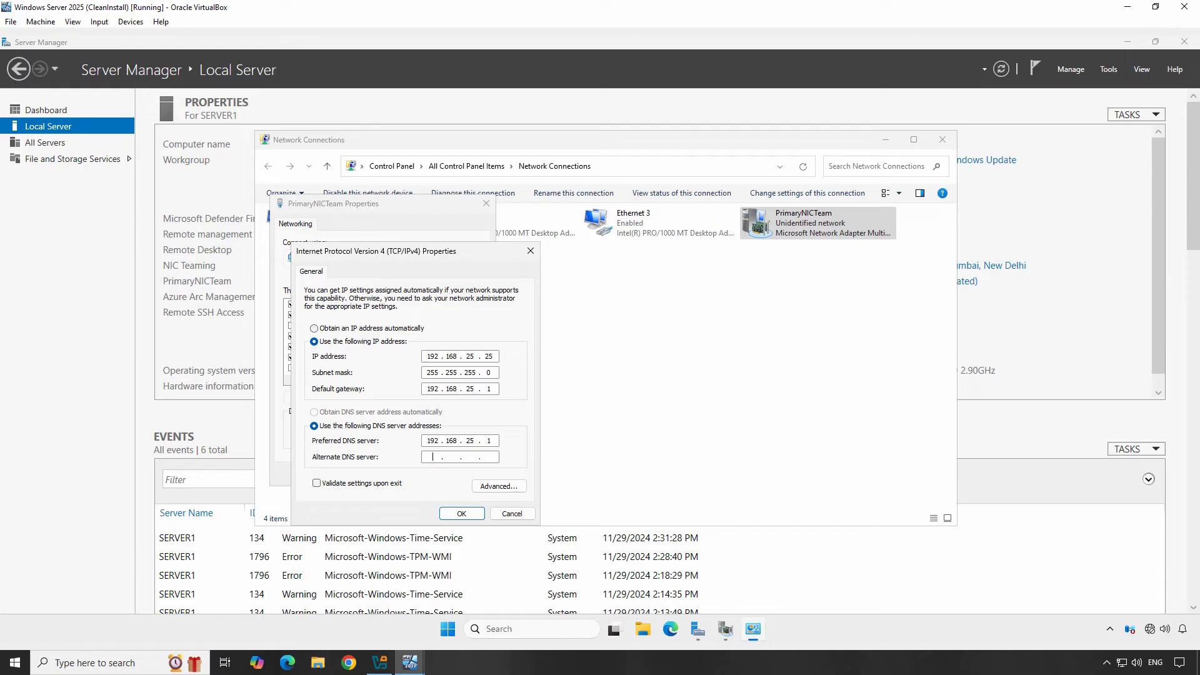
pyautogui.write('8.8.8')
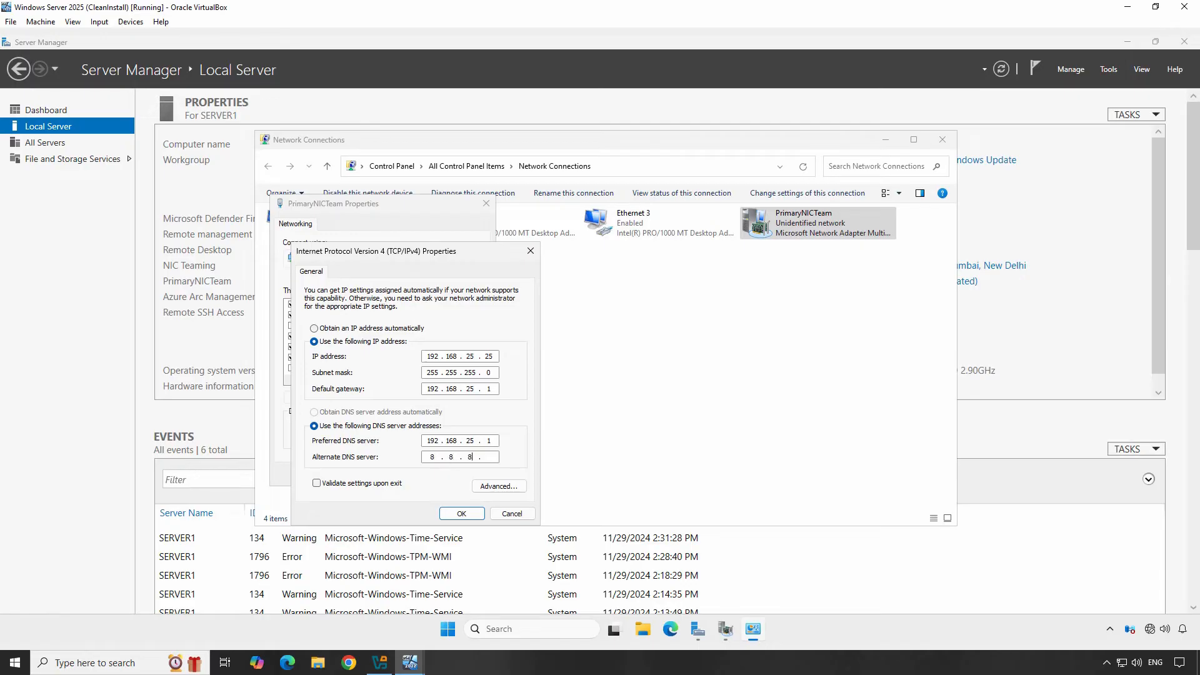
pyautogui.write('8')
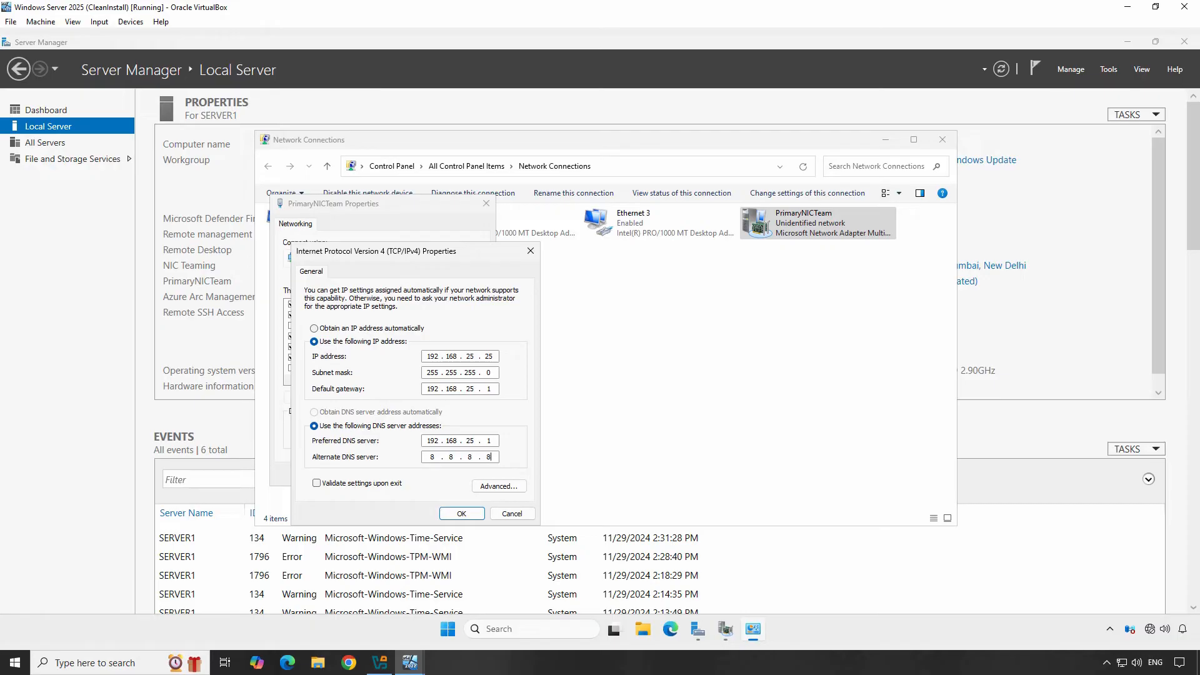
pyautogui.click(461, 513)
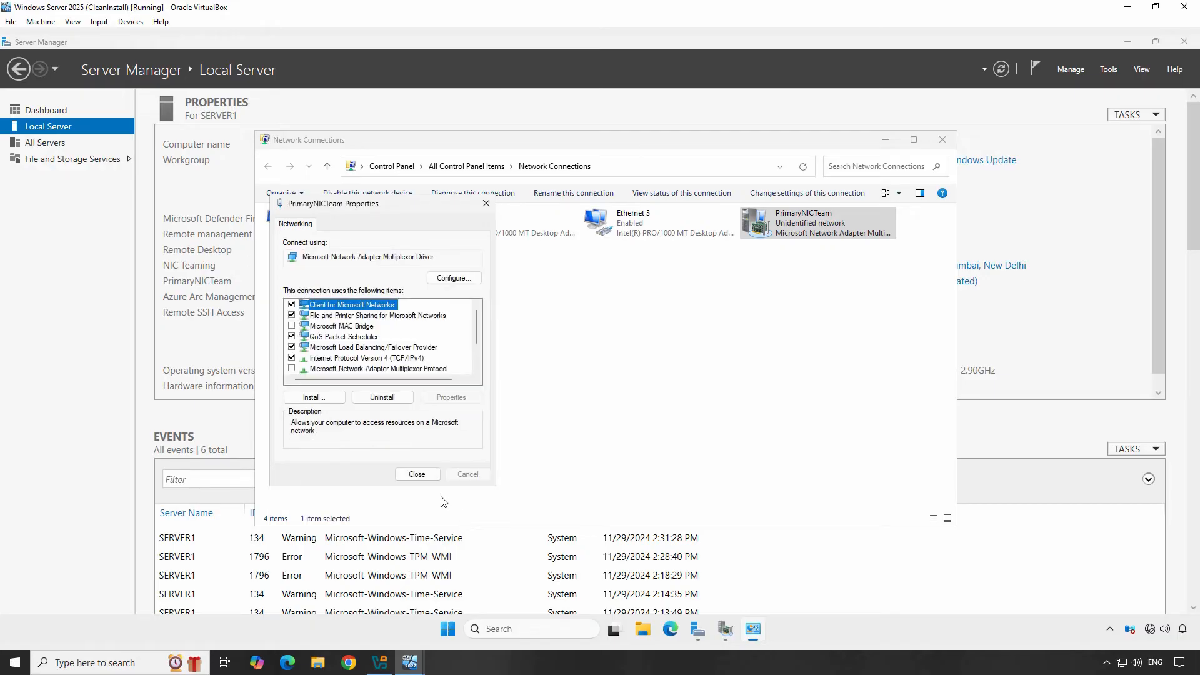
# Close the properties and run a continuous 'ping 192.168.25.111 -t' in Command Prompt.
pyautogui.click(418, 474)
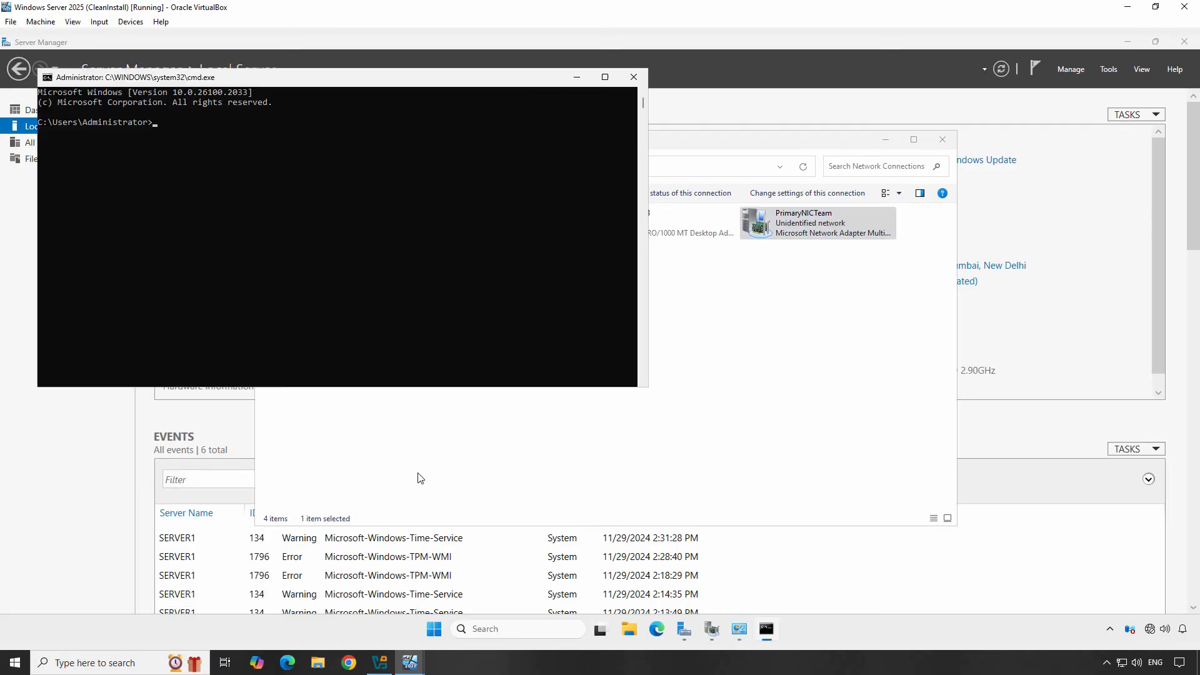
pyautogui.write('ping 192.')
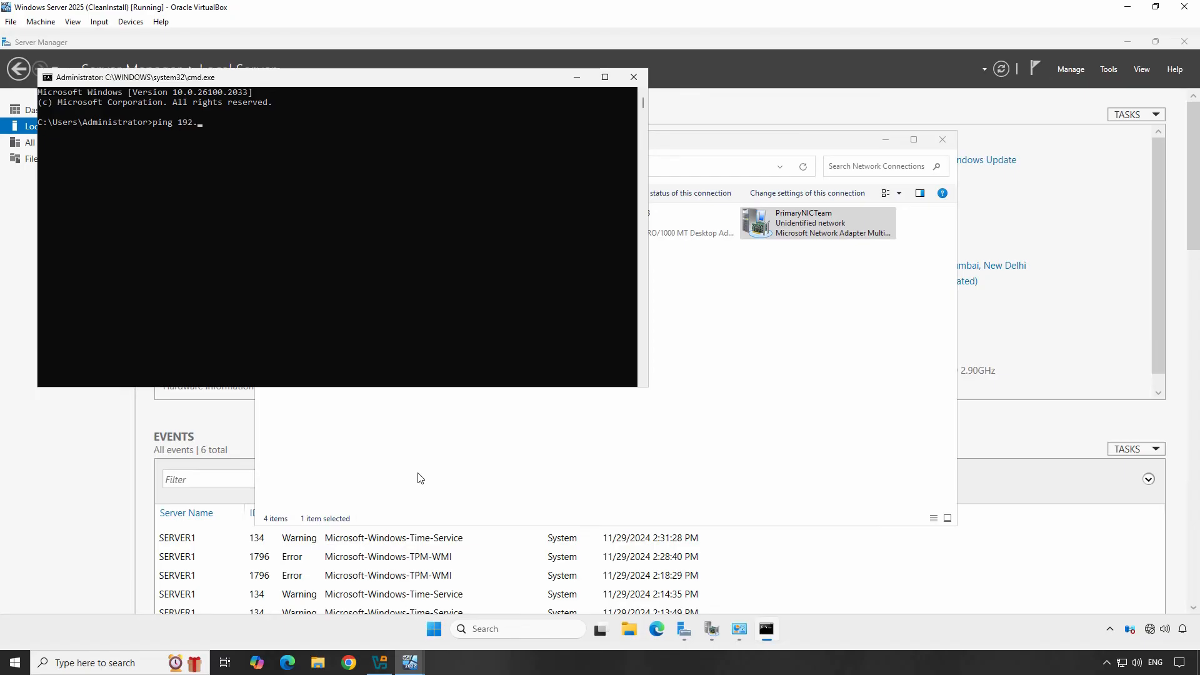
pyautogui.write('168.25.111 -t')
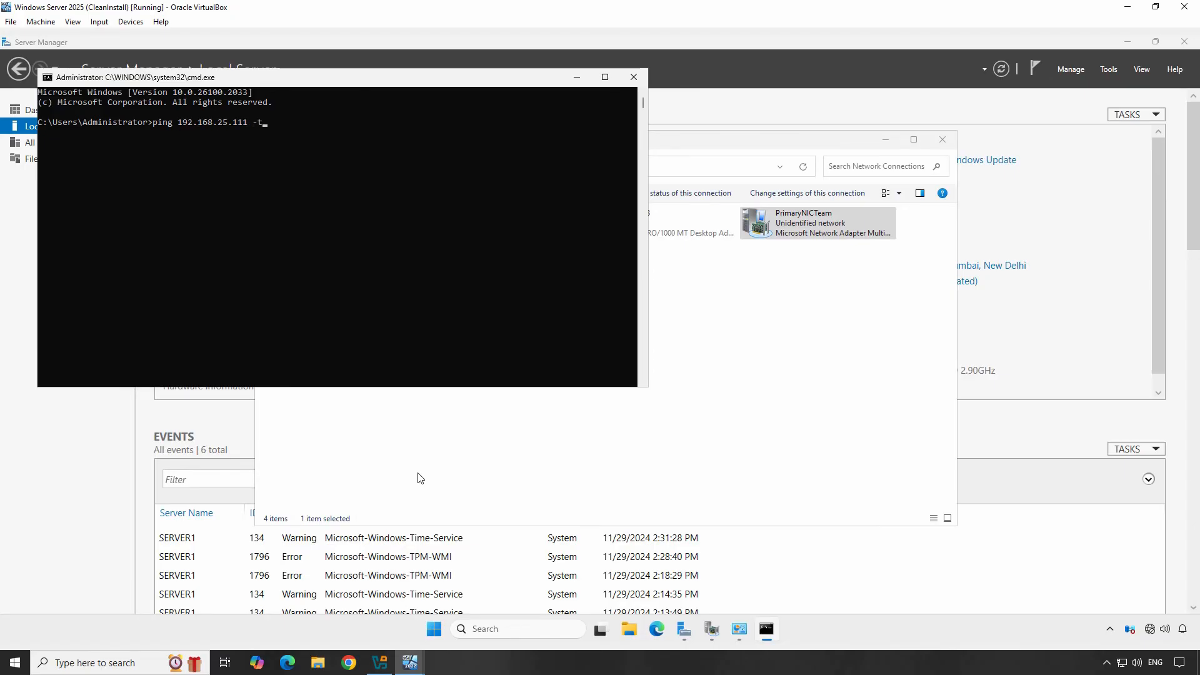
pyautogui.press('Return')
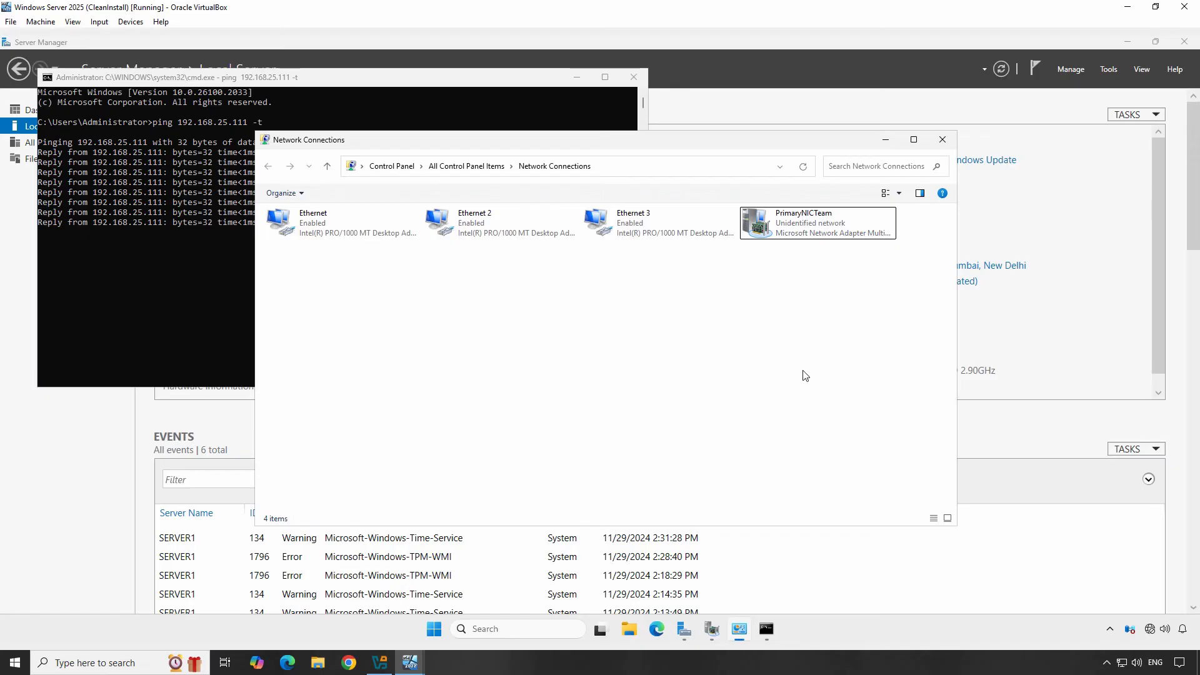
# Disable Ethernet 3 then re-enable it while the ping keeps receiving replies.
pyautogui.rightClick(654, 223)
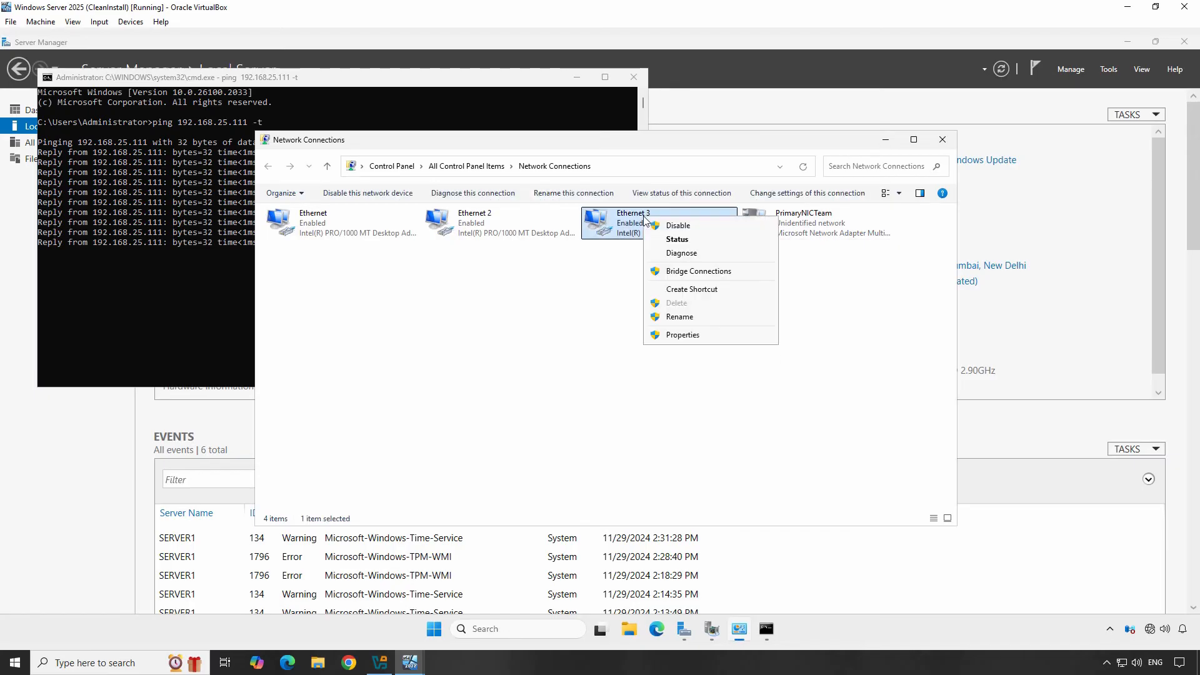
pyautogui.moveTo(666, 227)
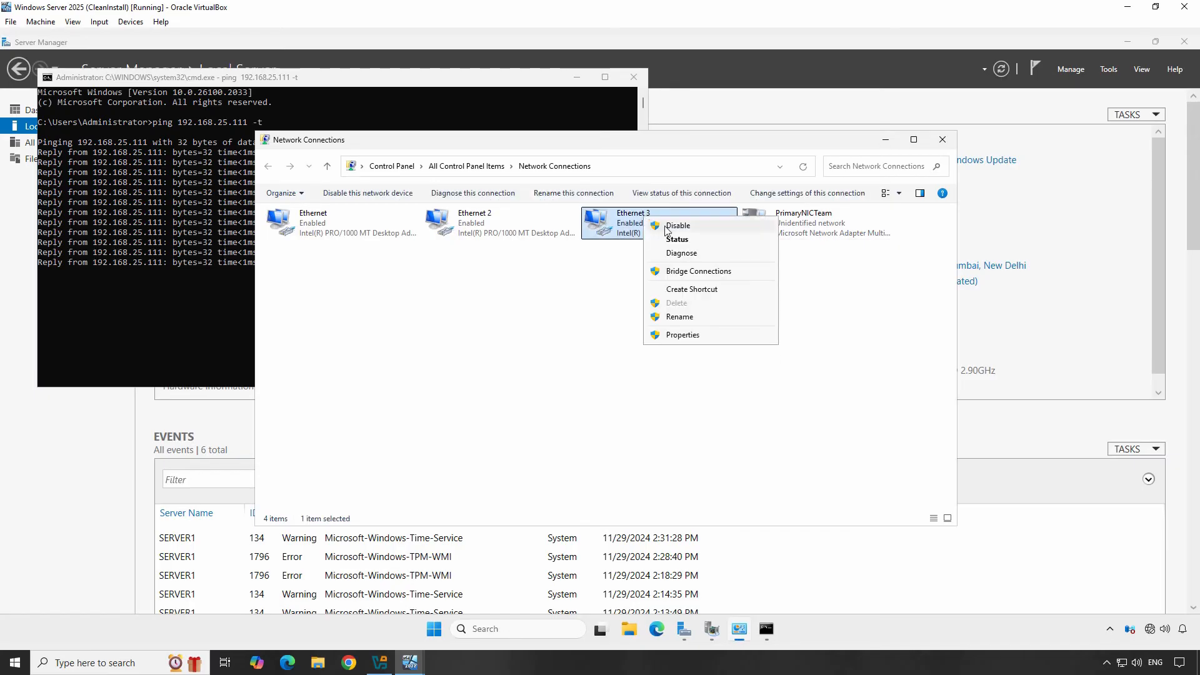
pyautogui.click(676, 225)
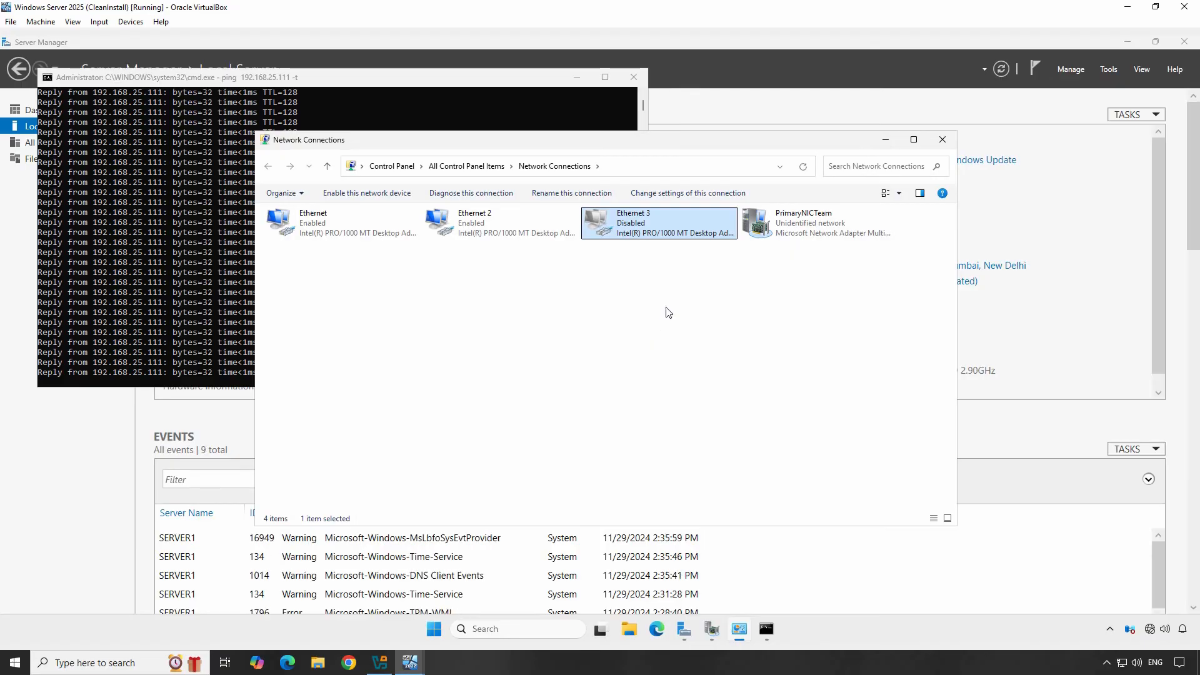
pyautogui.click(366, 193)
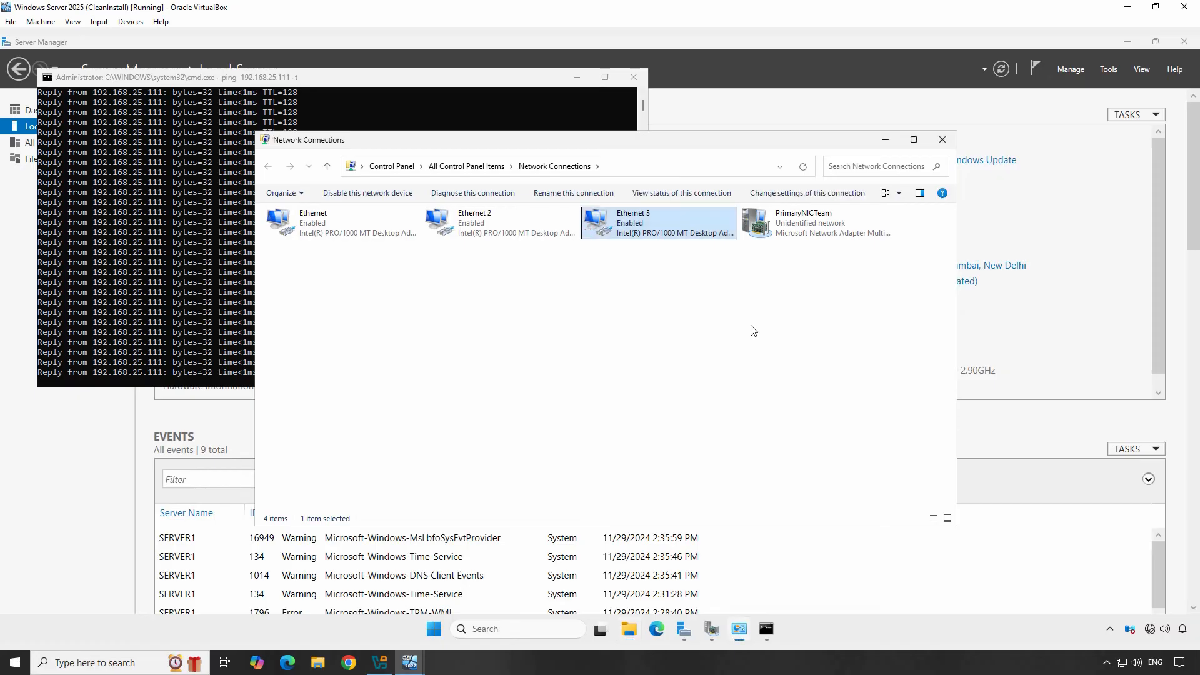
# View PrimaryNICTeam's Status twice, confirming the team speed reads 3.0 Gbps.
pyautogui.click(816, 223)
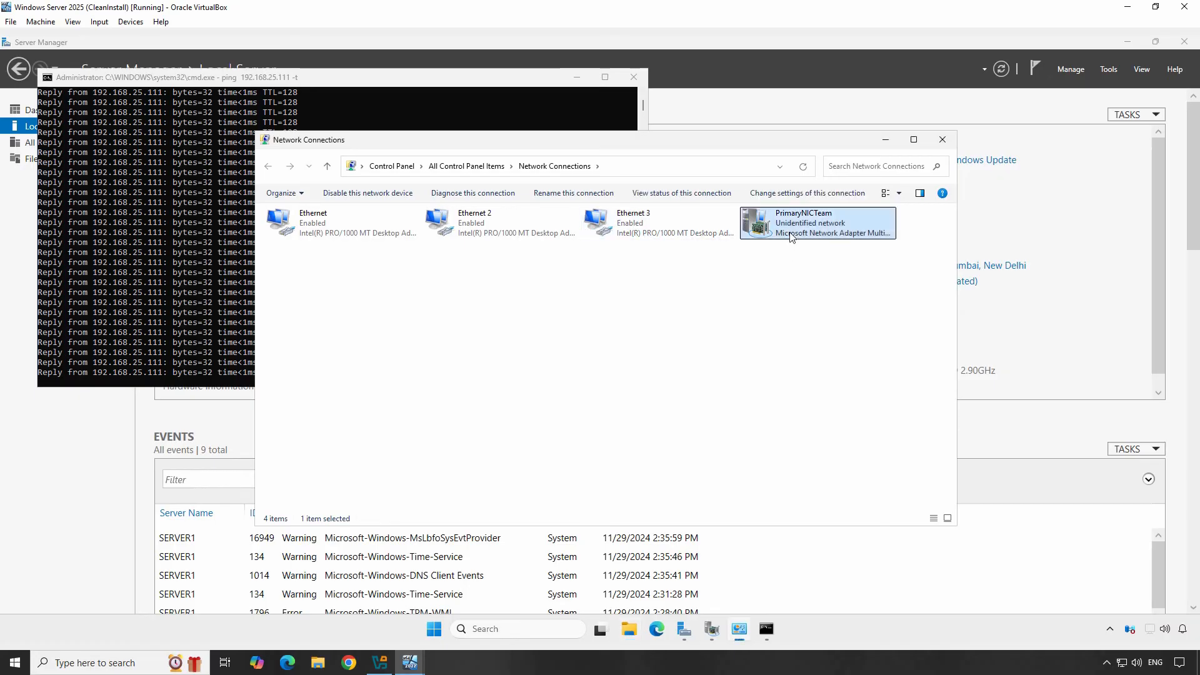
pyautogui.rightClick(792, 234)
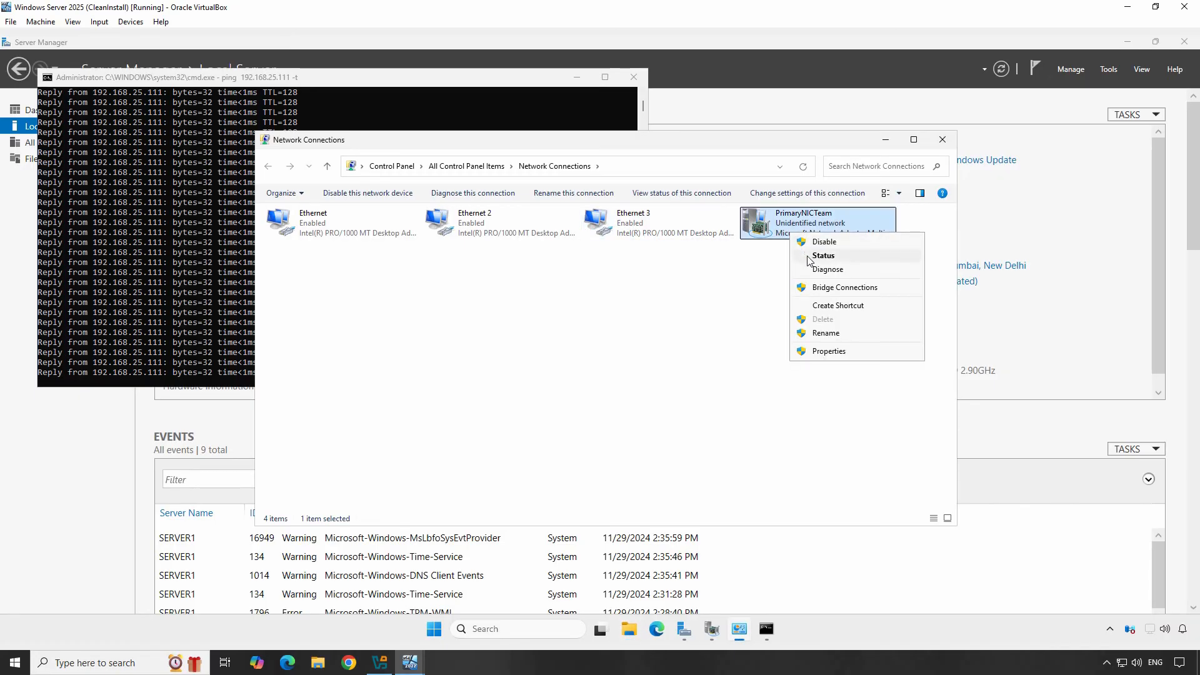
pyautogui.click(823, 255)
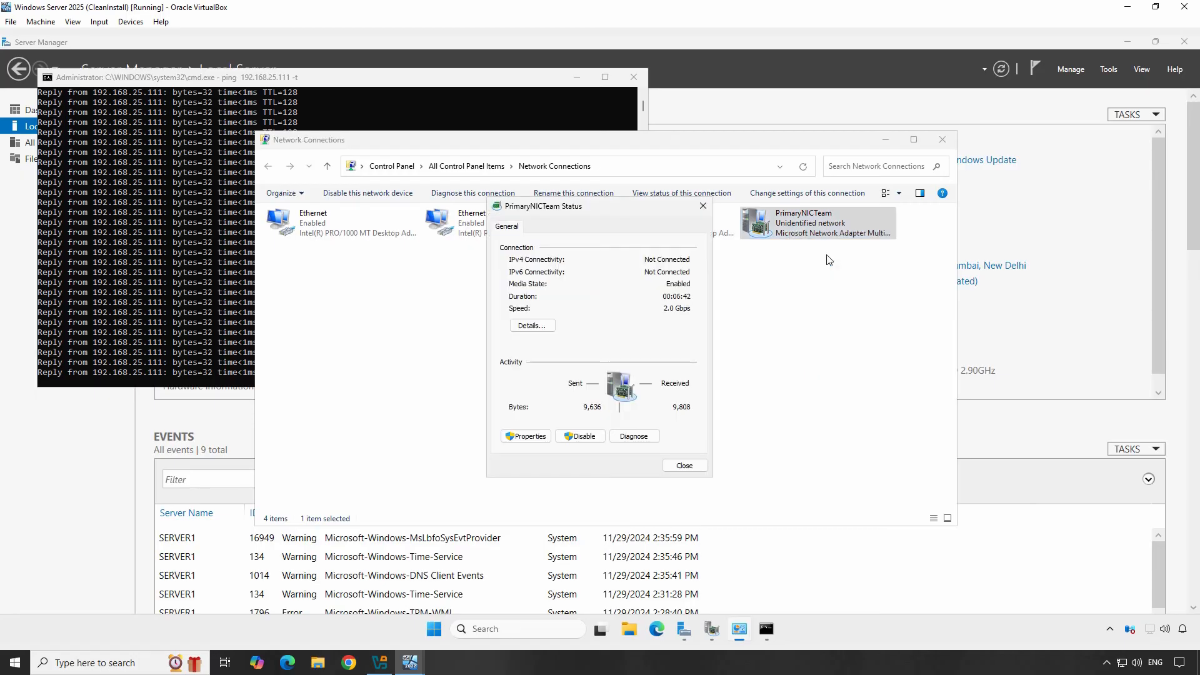
pyautogui.moveTo(670, 318)
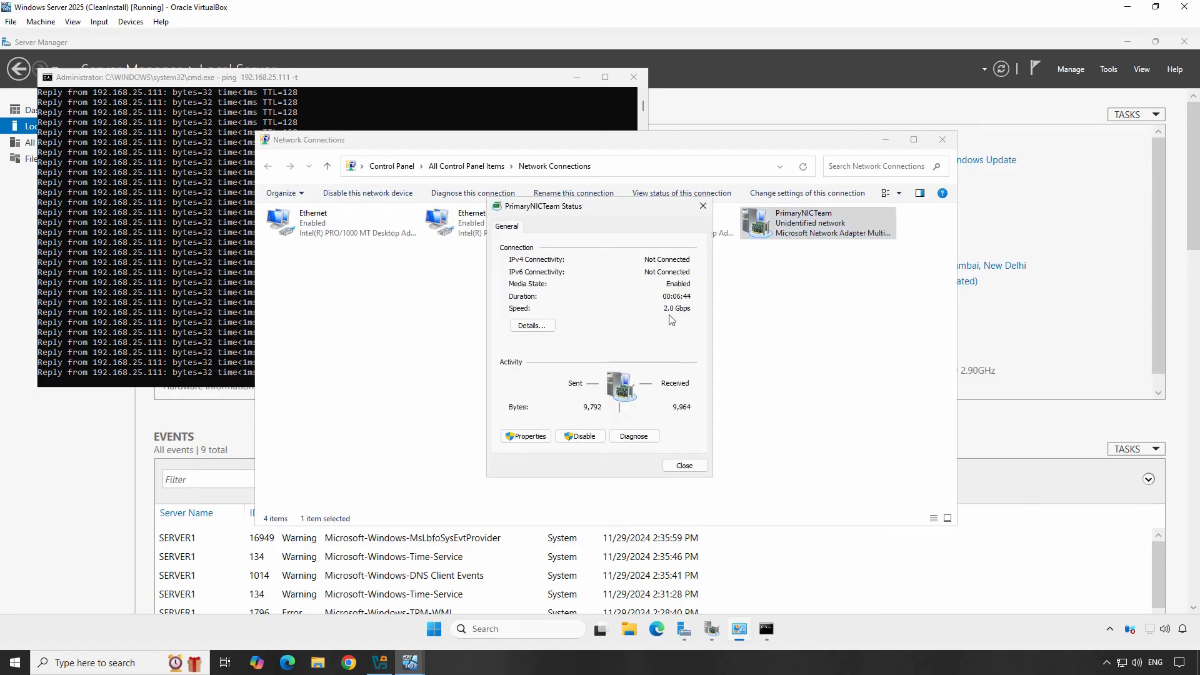
pyautogui.moveTo(683, 475)
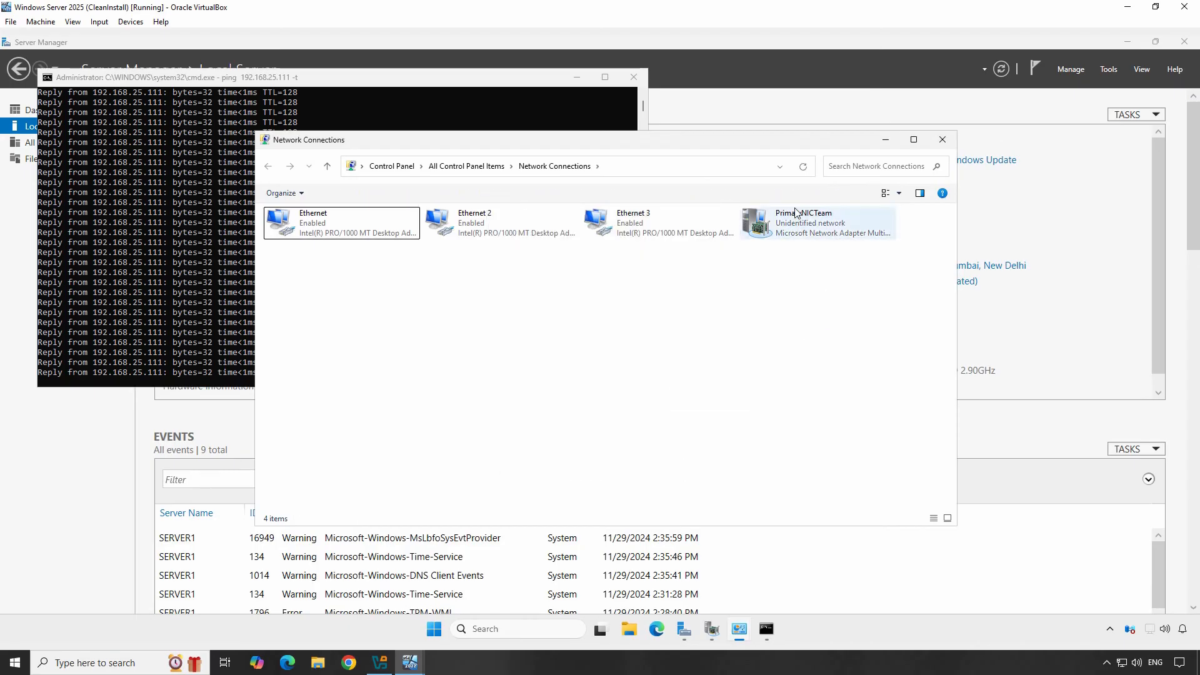
pyautogui.rightClick(817, 222)
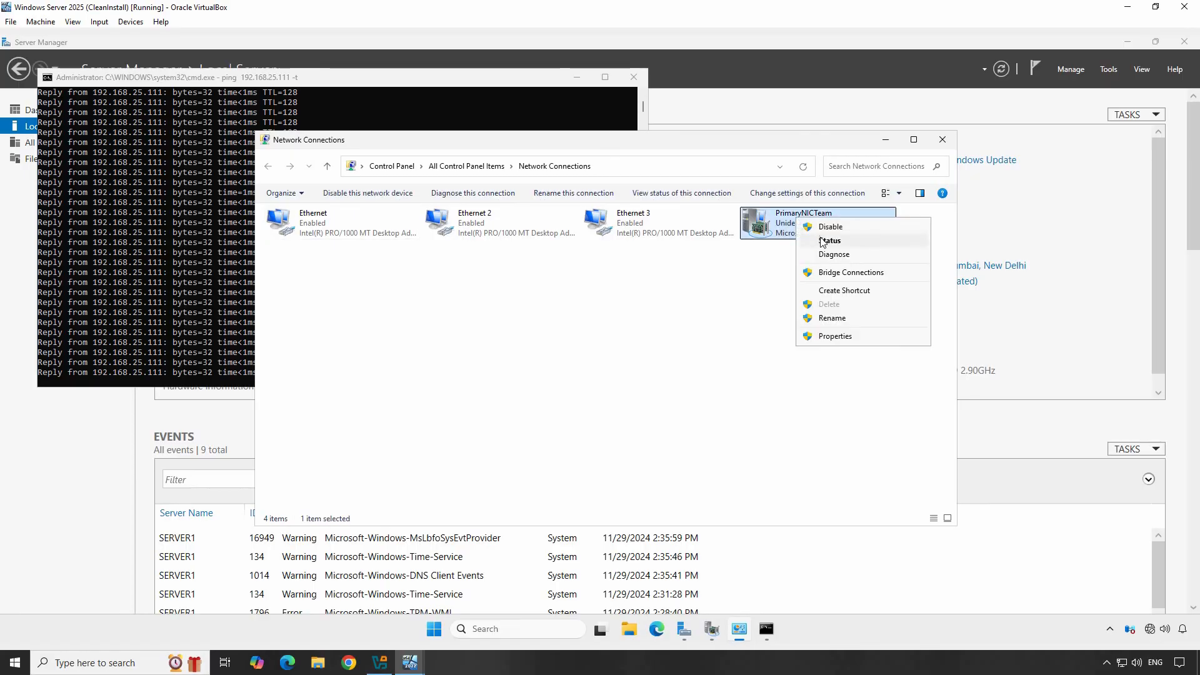
pyautogui.click(830, 240)
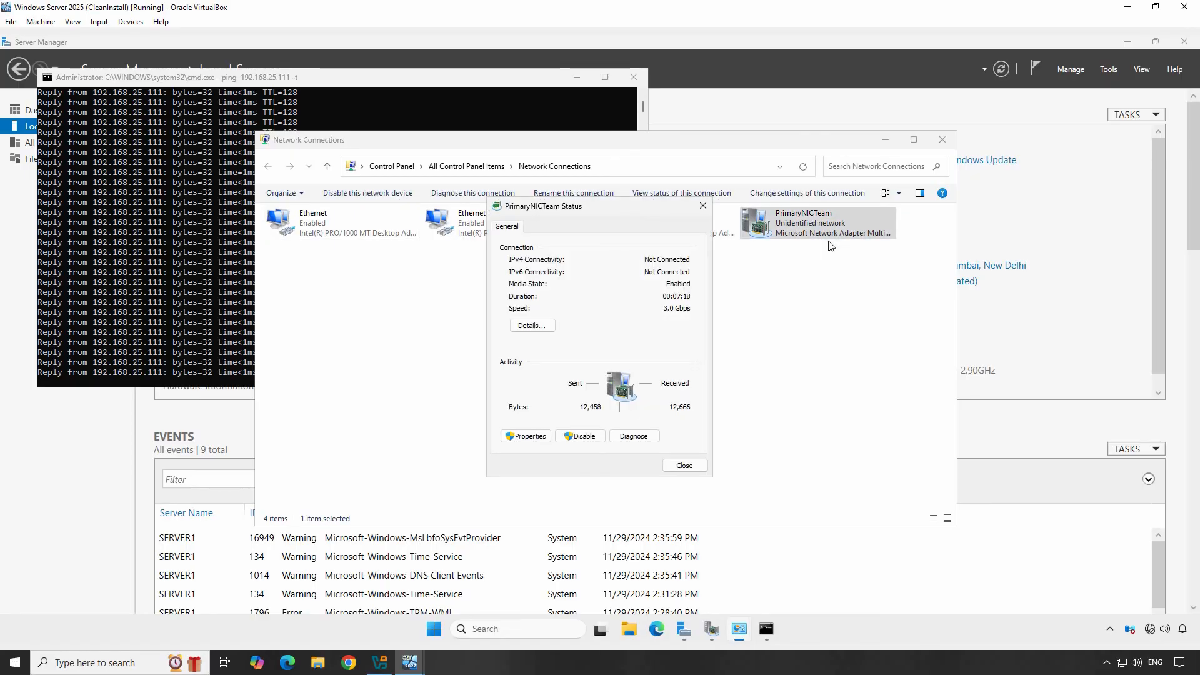
pyautogui.moveTo(673, 323)
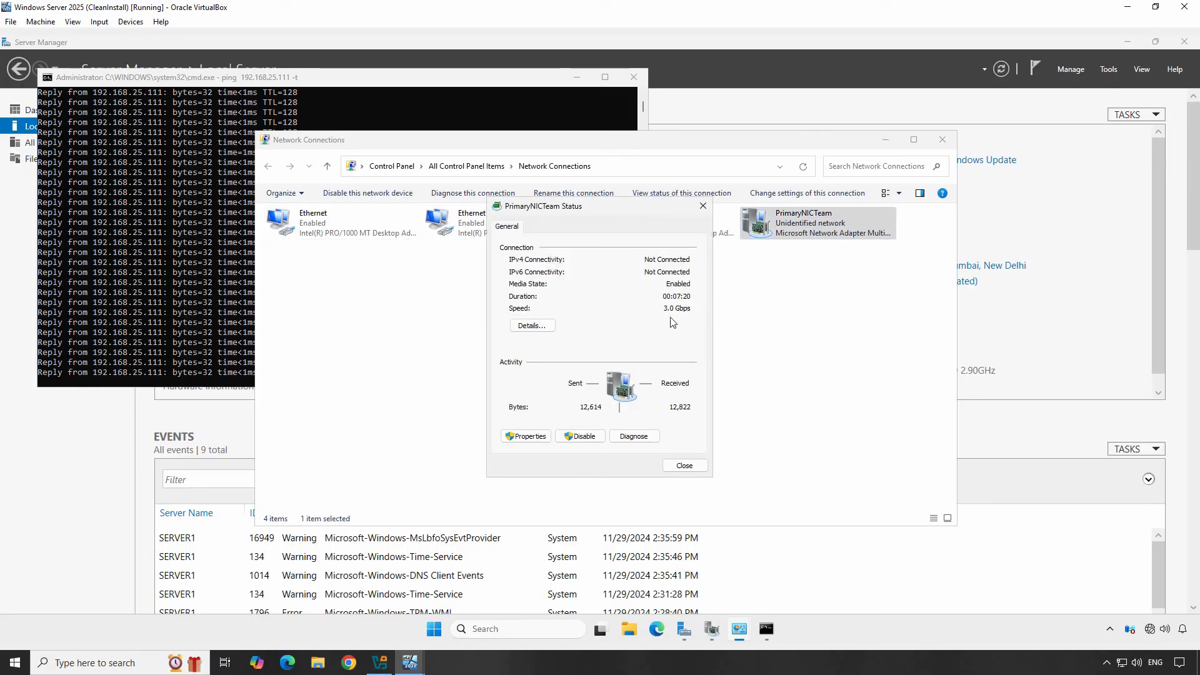